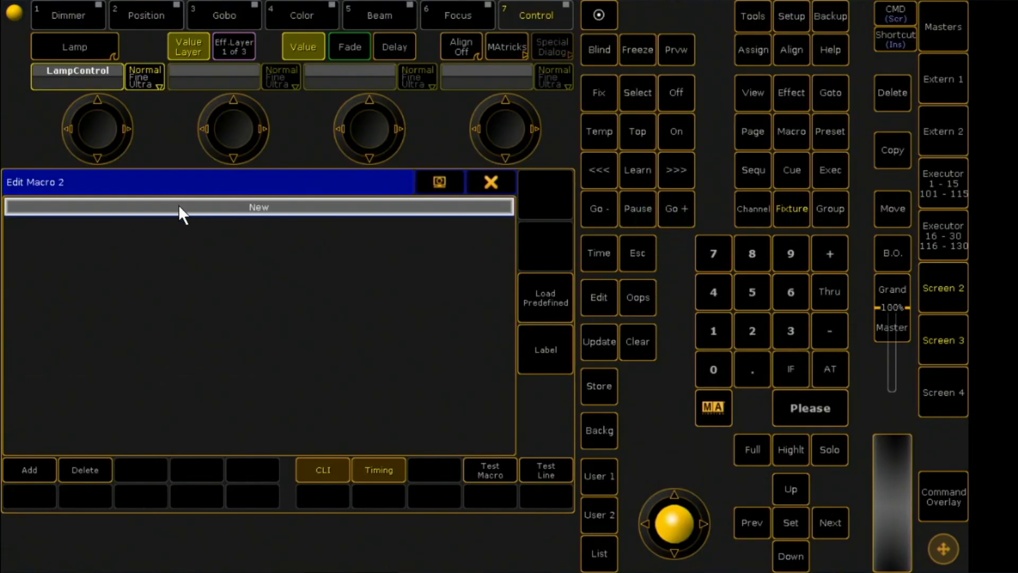
# Step: Add 'Executor 1.1 At 100 Fade 1' to macro 2, label it ON, and run it
pyautogui.click(258, 207)
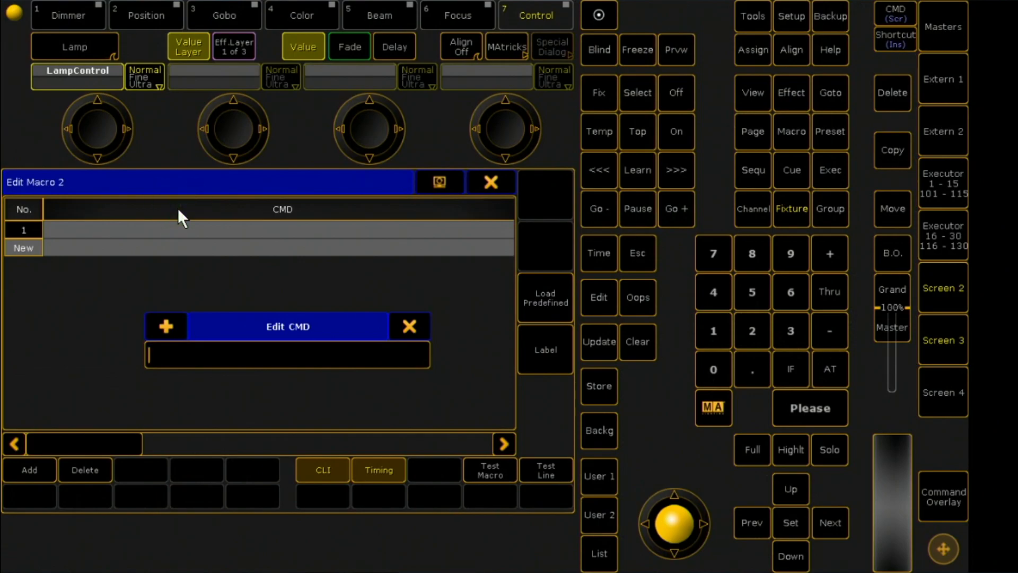
pyautogui.write('Executor')
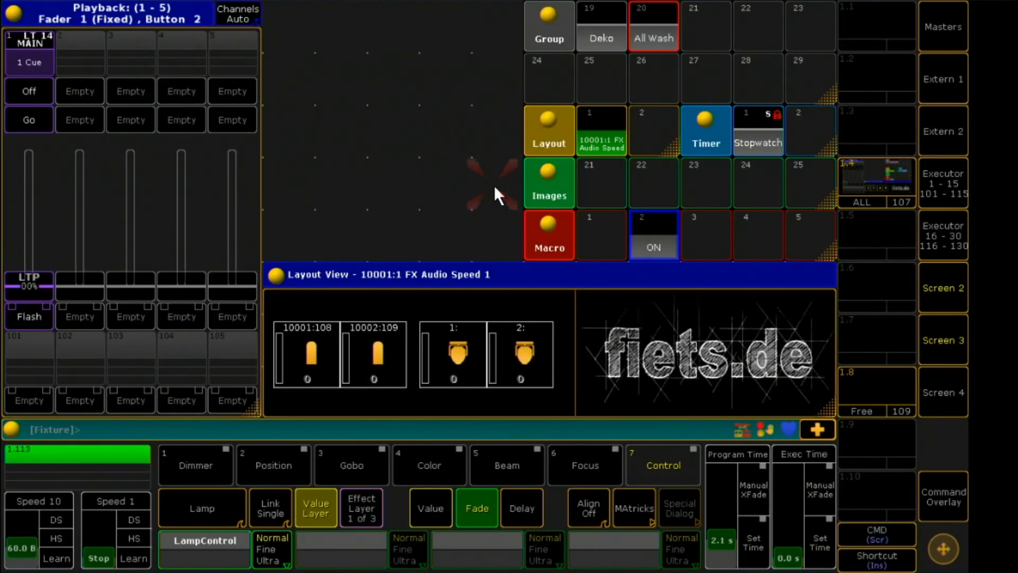
pyautogui.click(654, 235)
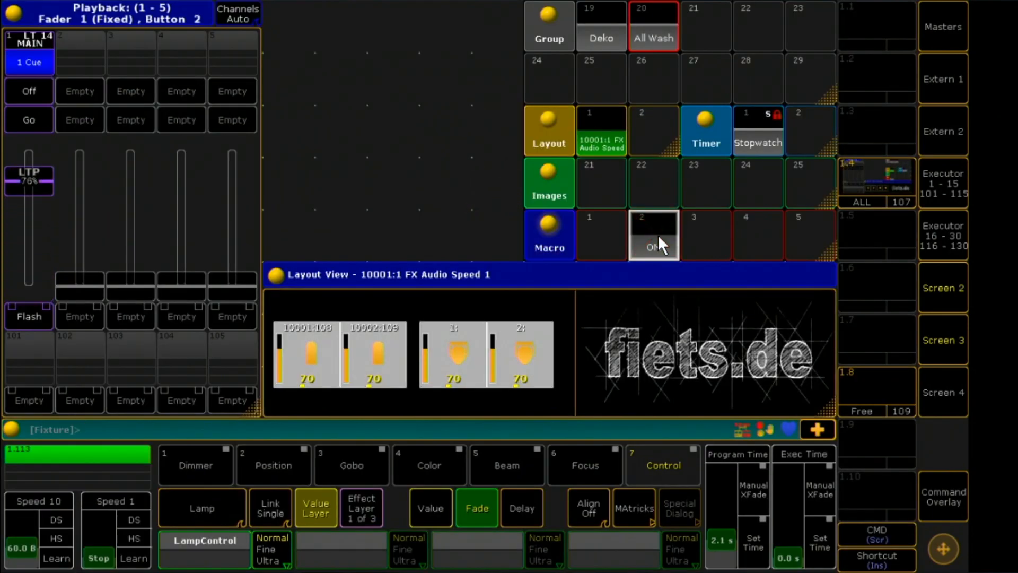
pyautogui.click(943, 497)
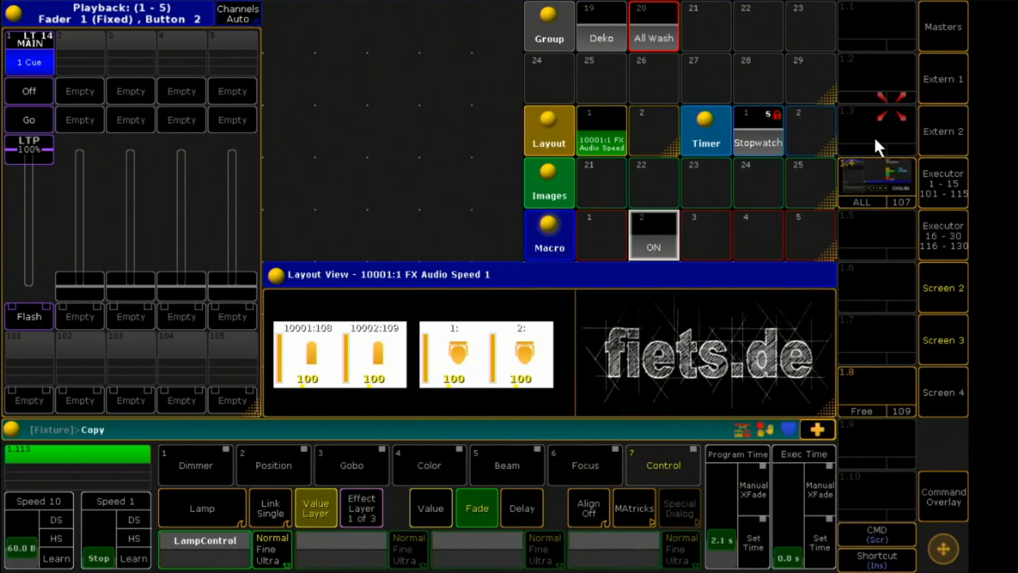
# Step: Copy ON into macro 3, change its level to At 0, label it OFF, and test
pyautogui.click(705, 236)
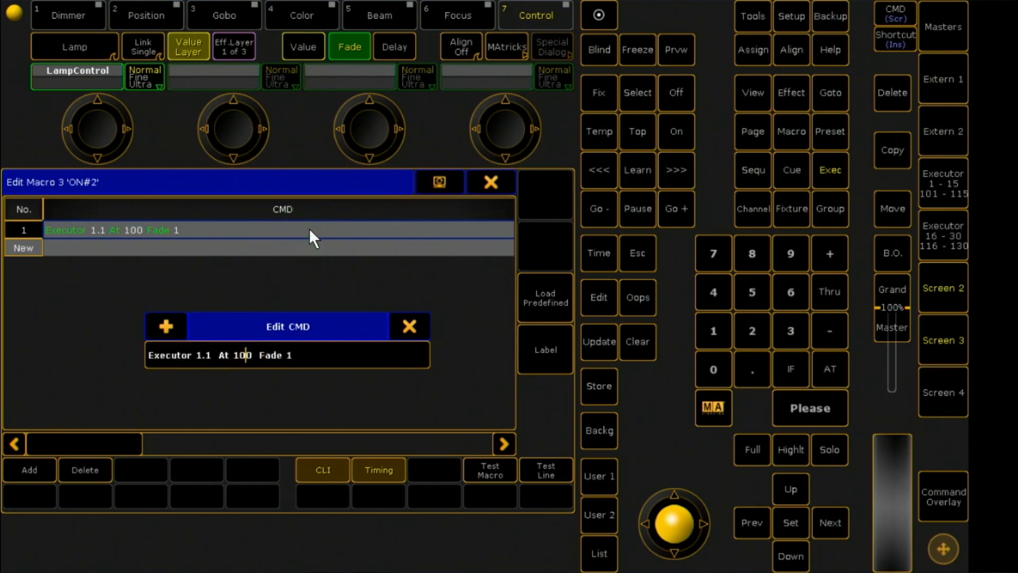
pyautogui.click(409, 326)
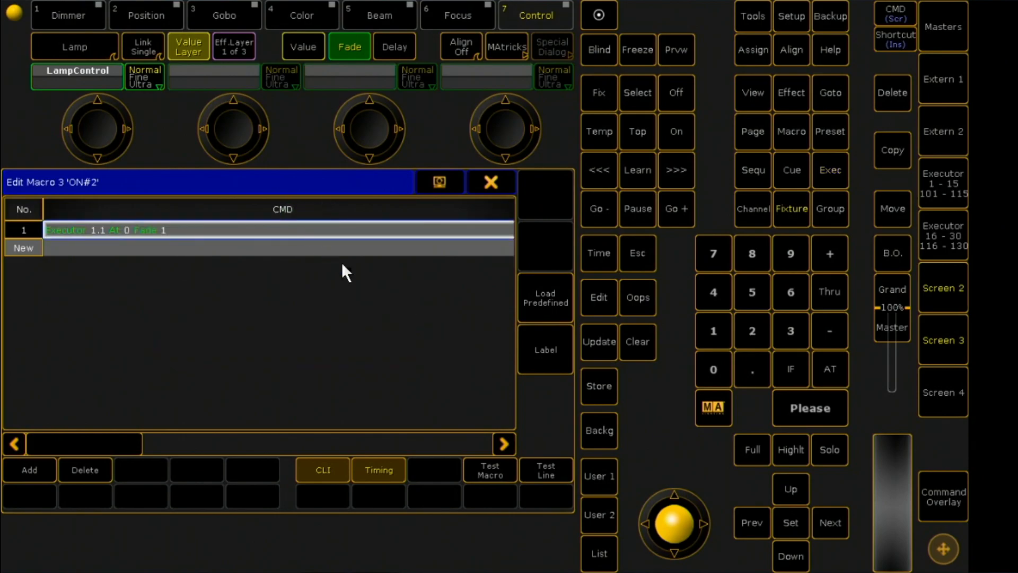
pyautogui.click(545, 350)
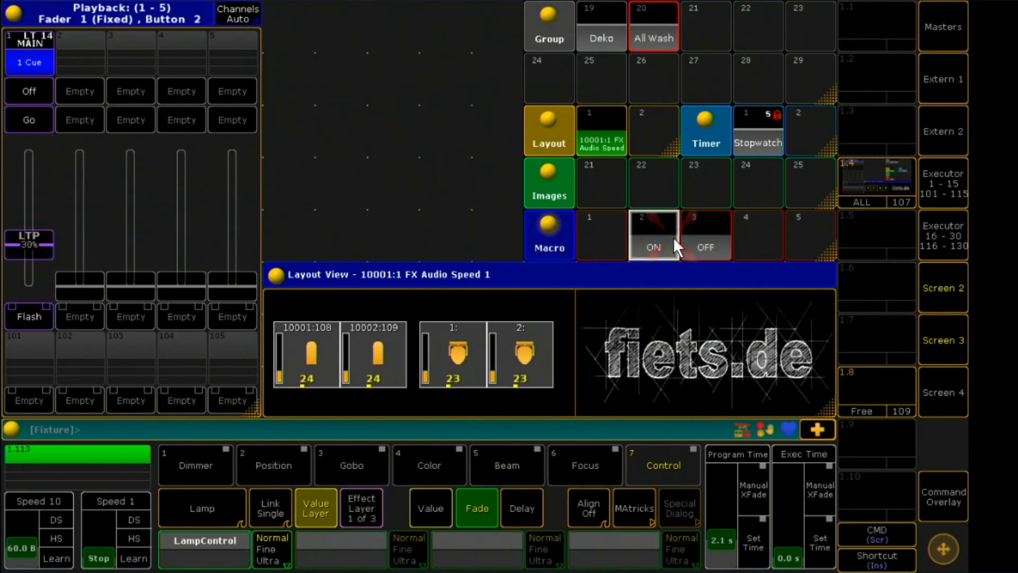
pyautogui.click(706, 236)
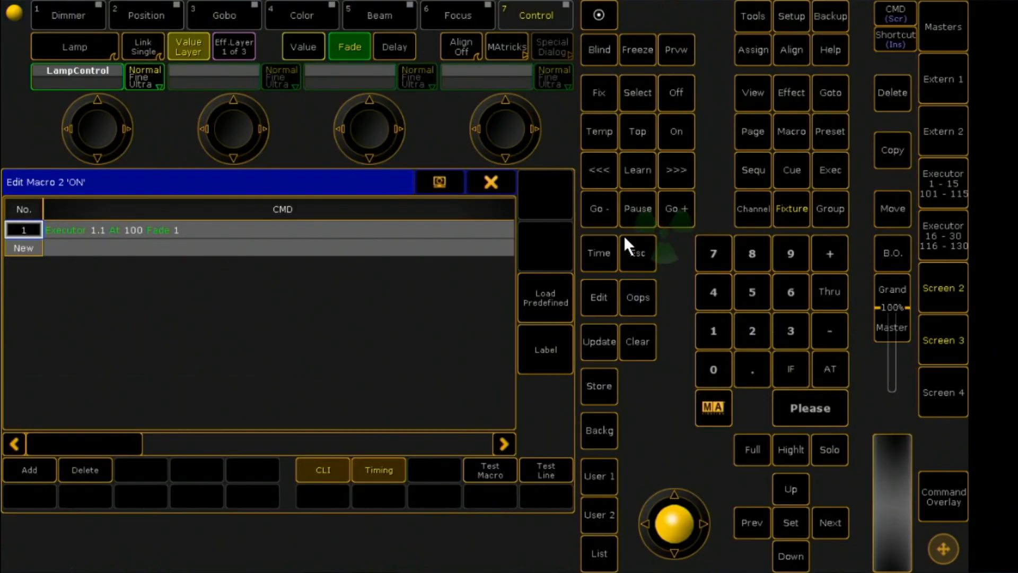
# Step: Close the macro editor, run ON to bring lamps to full, and copy macro 3 into slot 1
pyautogui.click(24, 247)
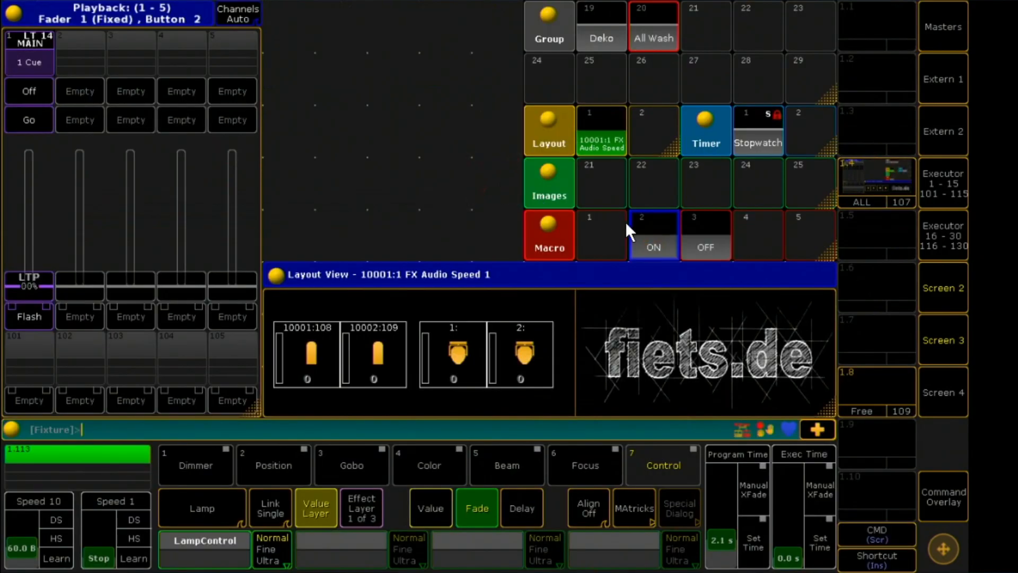
pyautogui.click(654, 235)
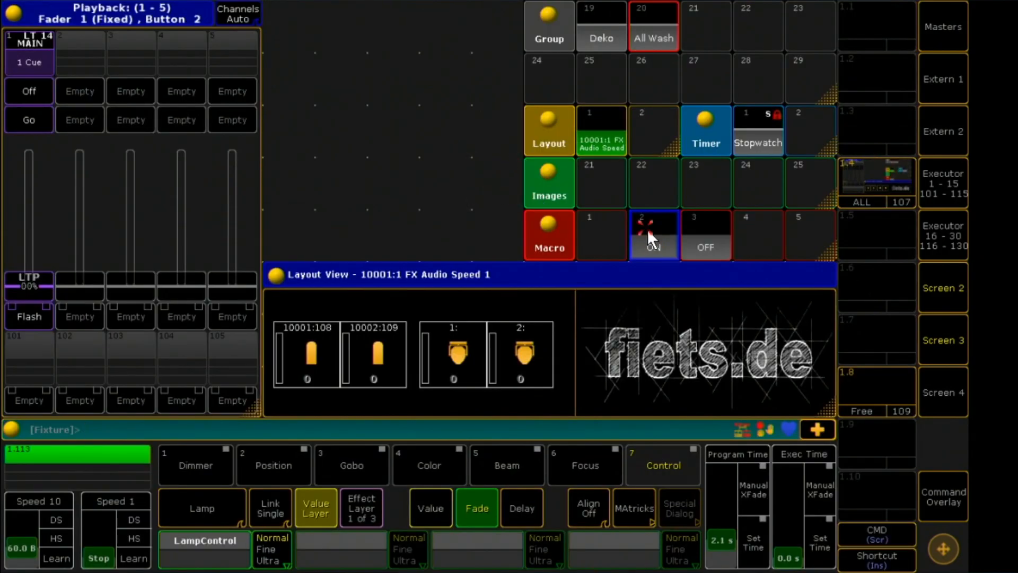
pyautogui.click(653, 234)
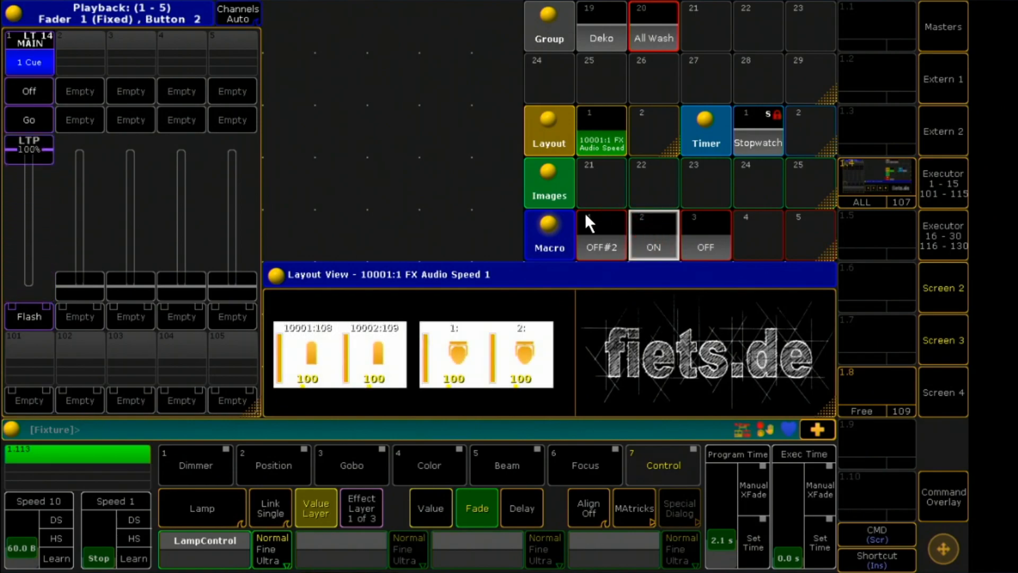
pyautogui.click(653, 236)
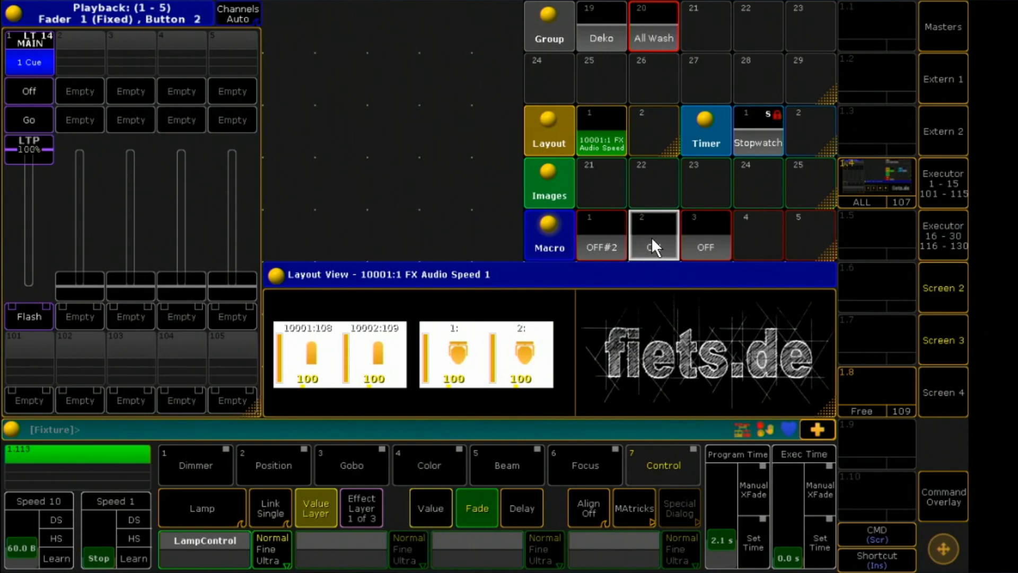
pyautogui.click(654, 238)
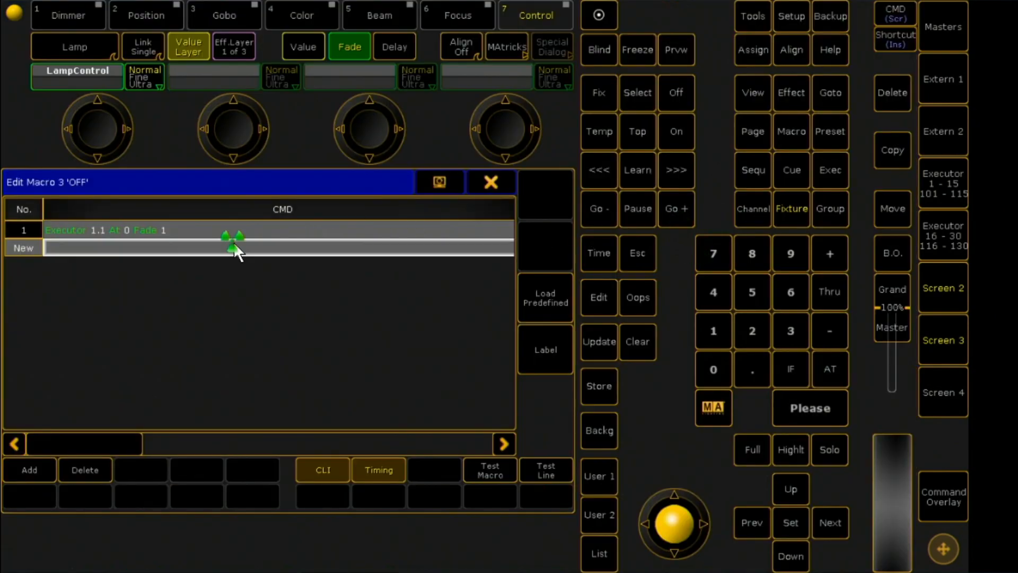
# Step: Add 'Copy Macro 2 At 1 /o' as macro 3's second line, then run macro 1
pyautogui.click(893, 150)
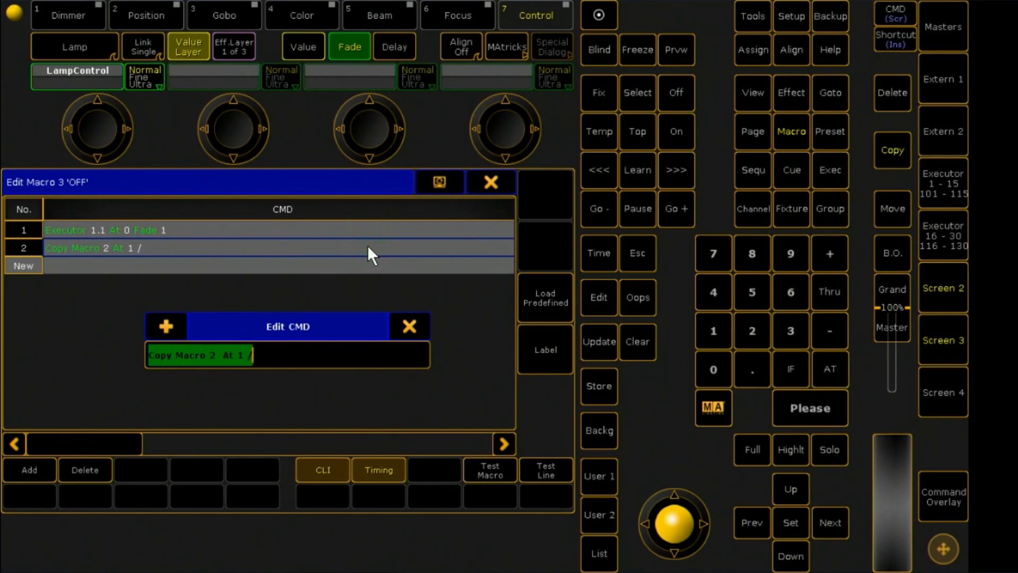
pyautogui.write('o')
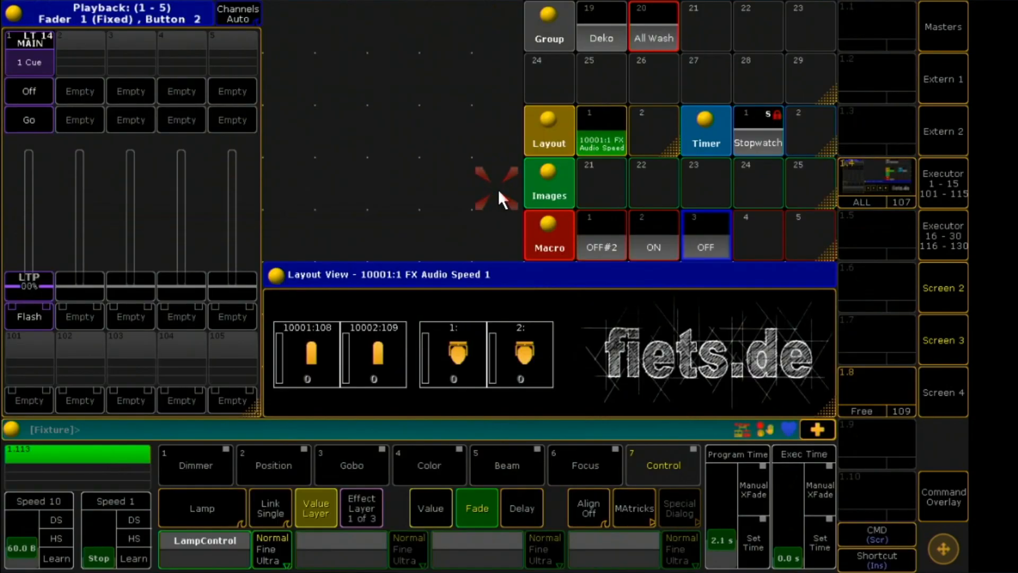
pyautogui.click(601, 236)
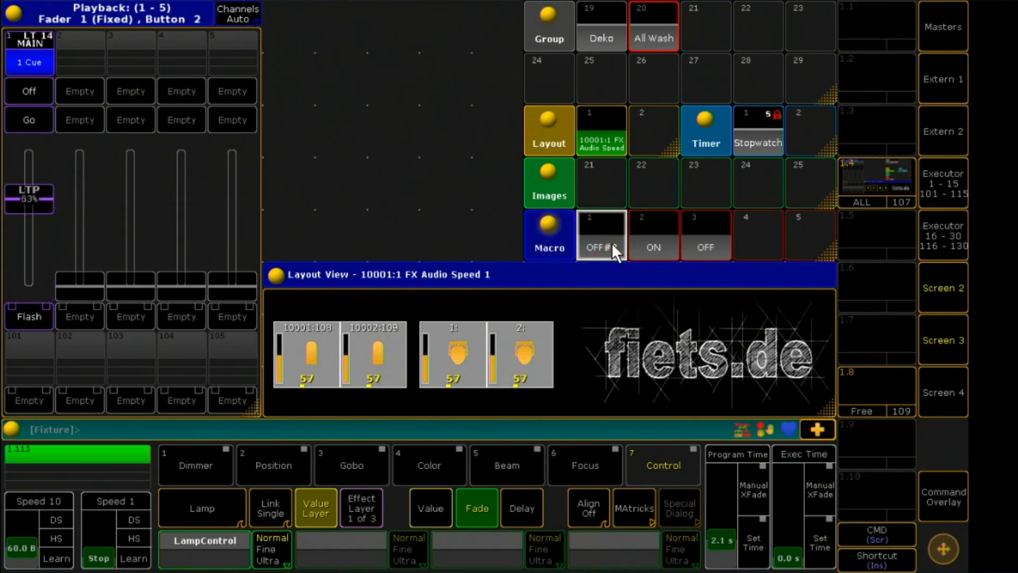
pyautogui.click(601, 236)
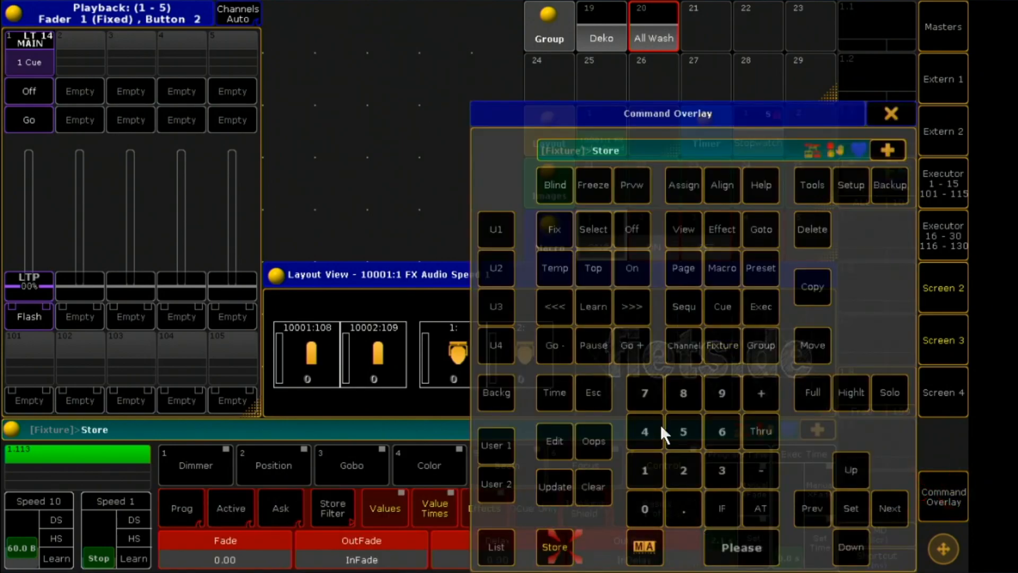
# Step: Store empty layout 2 and add a resized Layout View window to the screen
pyautogui.click(890, 114)
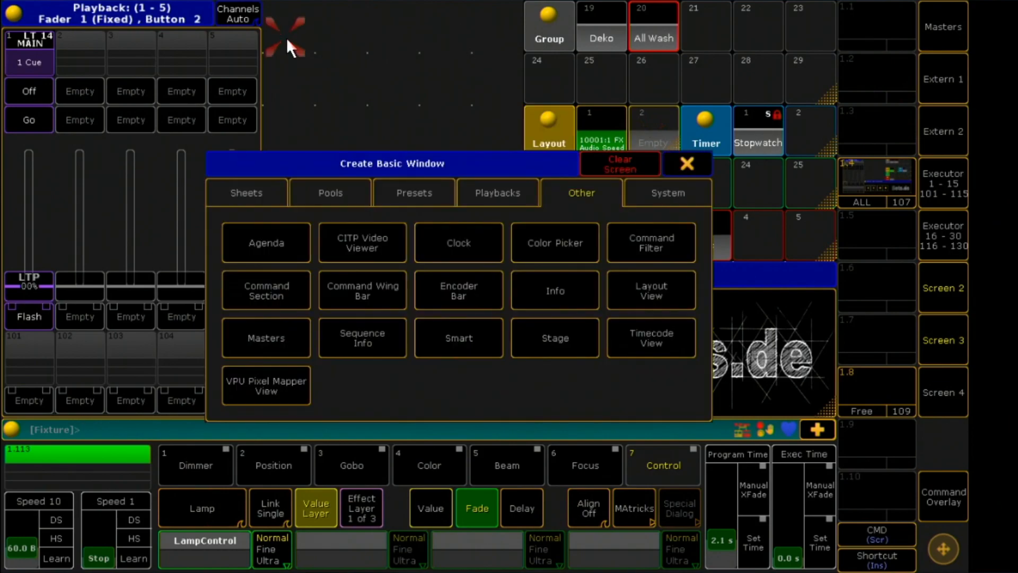
pyautogui.click(652, 289)
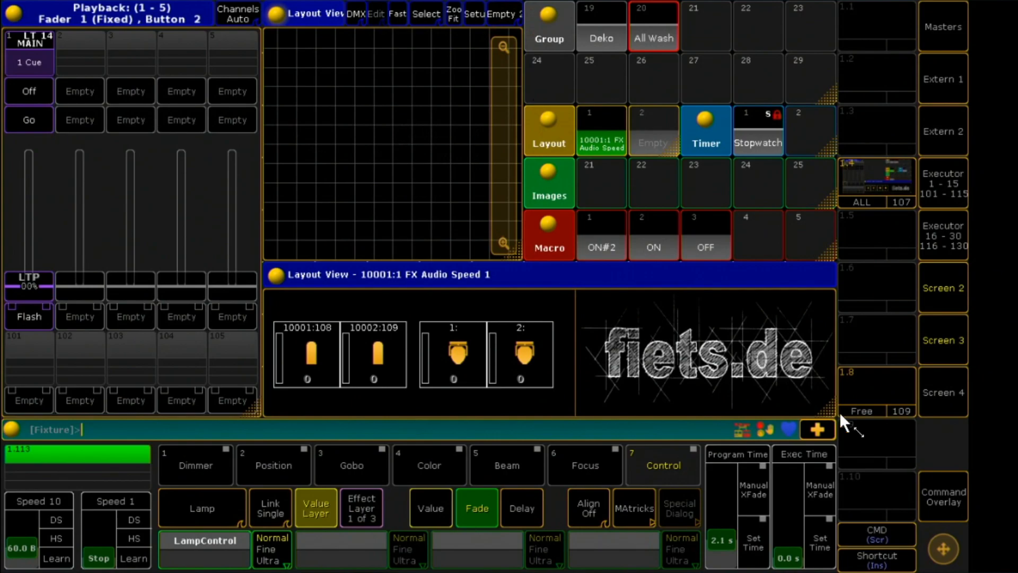
pyautogui.click(944, 497)
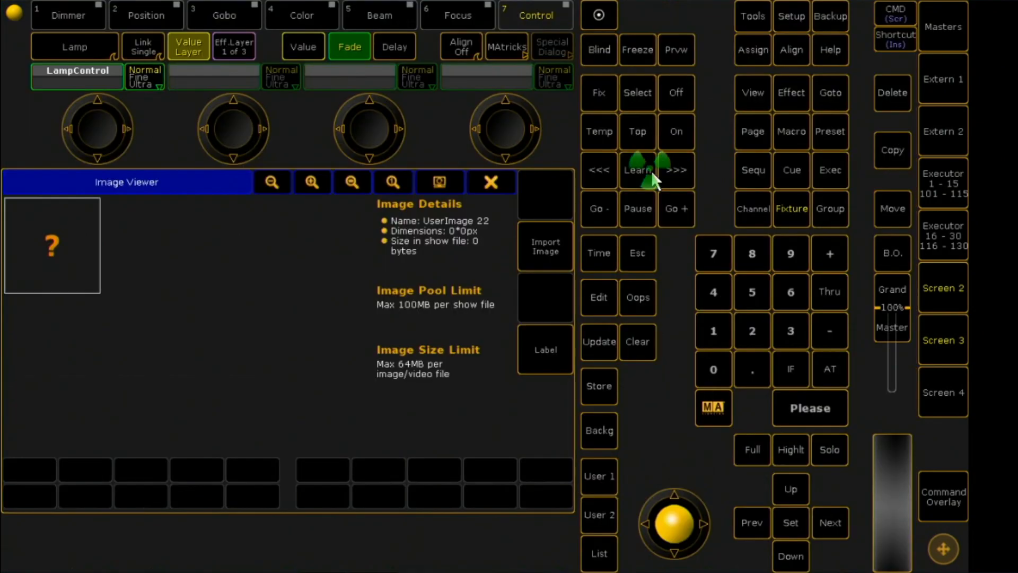
# Step: Import 149_text_on_green.bmp and 153_text_off_red.bmp from the USB drive into image 22
pyautogui.click(545, 245)
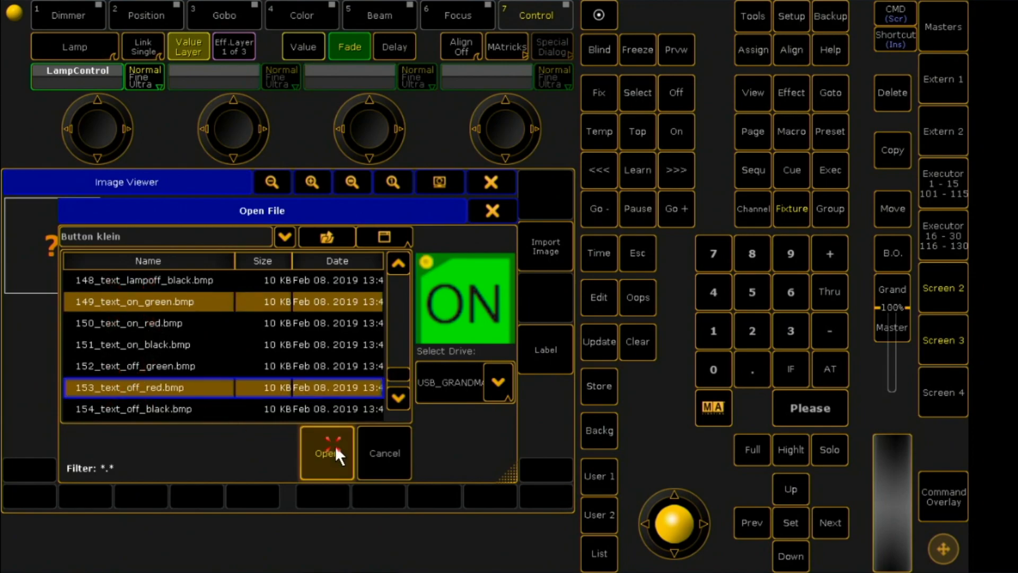
pyautogui.click(326, 453)
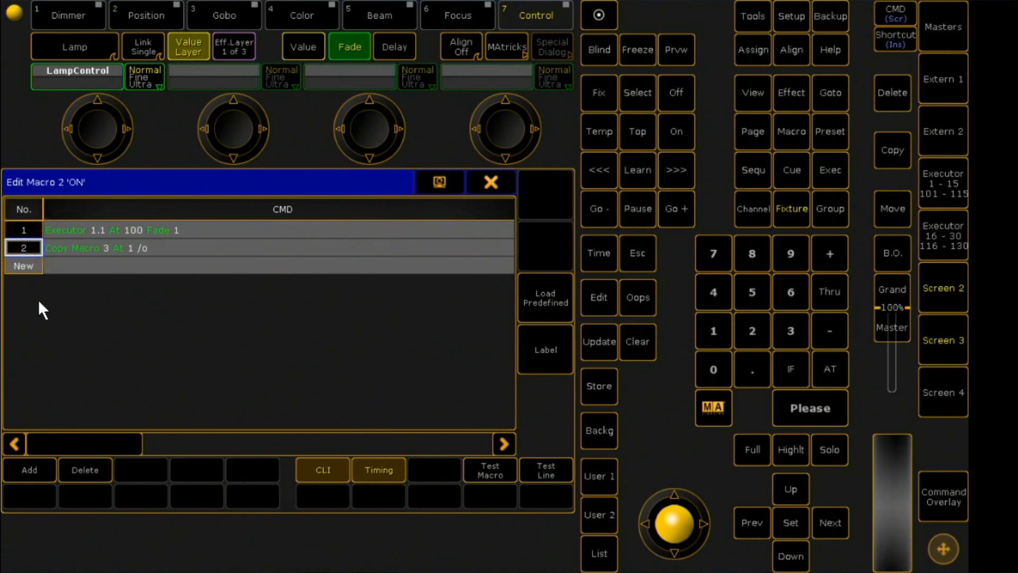
# Step: Insert 'copy image 23 at 21 /' above the copy-macro line in macro 2
pyautogui.click(29, 470)
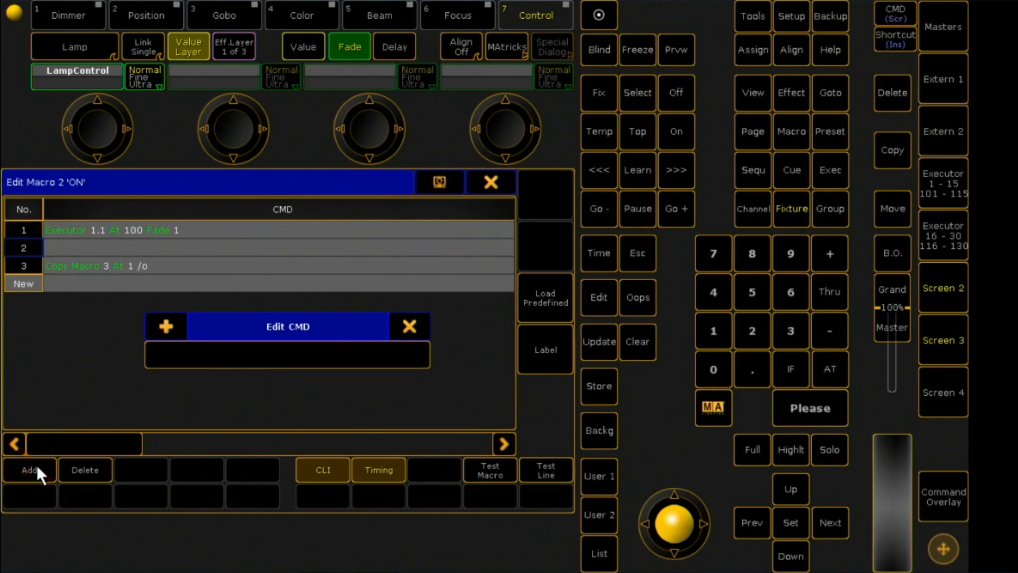
pyautogui.write('copy image 23 at 21 /')
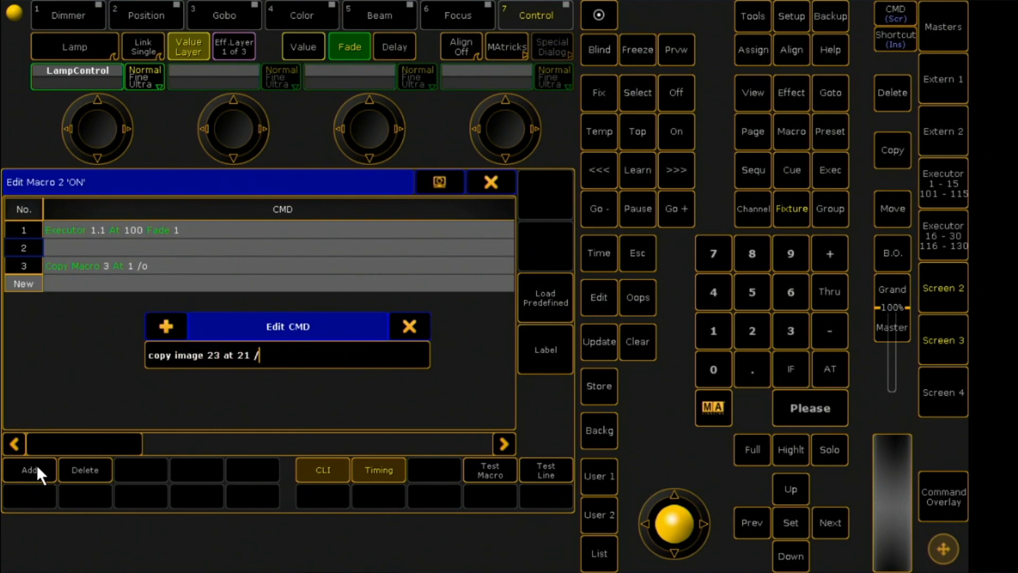
pyautogui.click(166, 326)
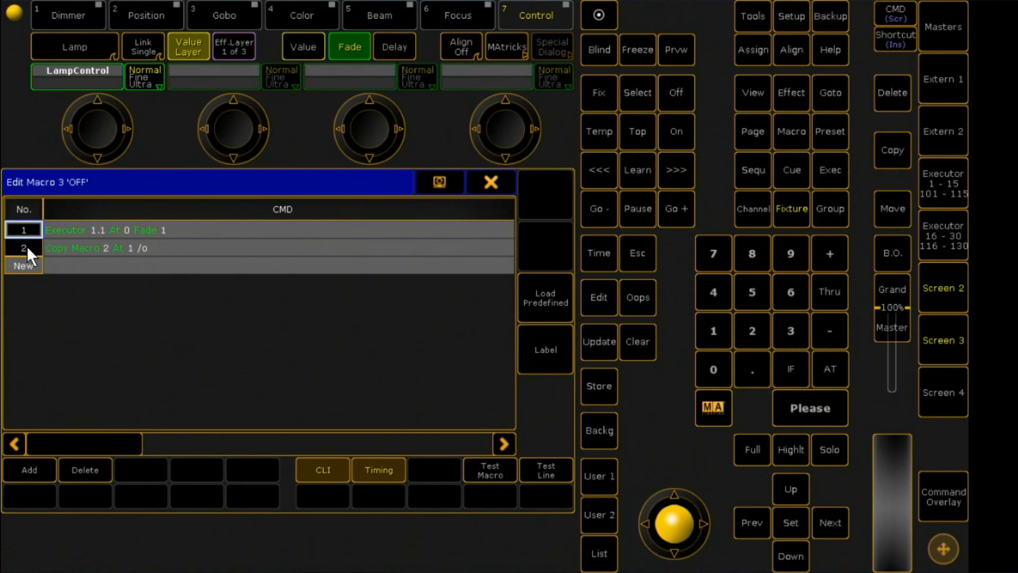
# Step: Start adding 'copy image 22 at 21 /' to macro 3
pyautogui.click(29, 470)
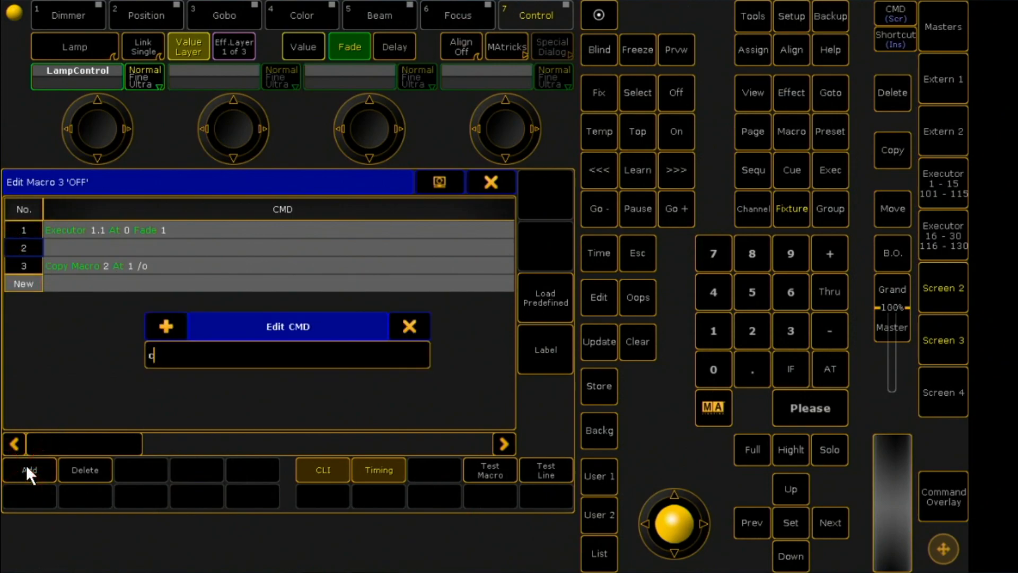
pyautogui.write('opy image')
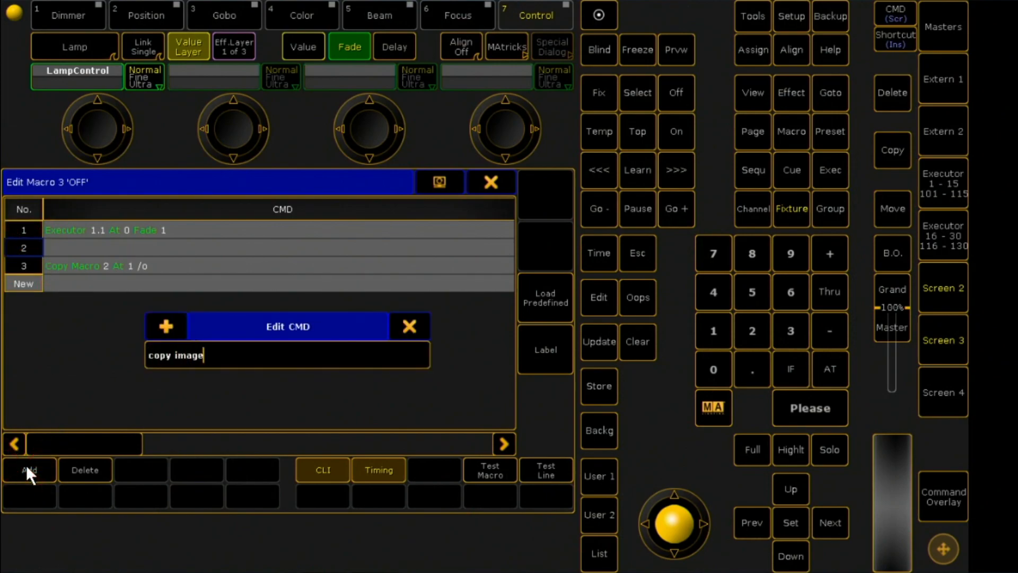
pyautogui.write('22 at')
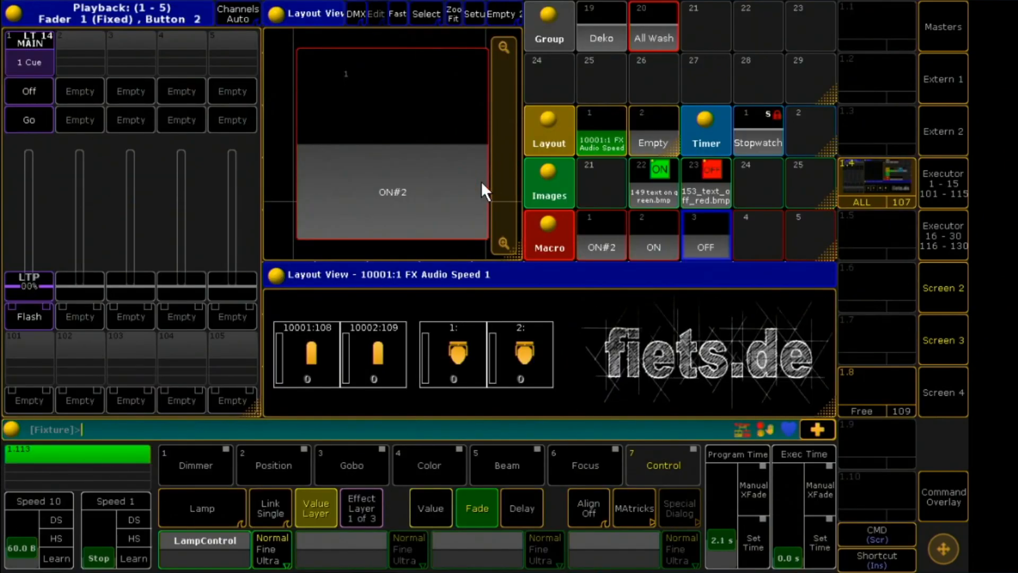
pyautogui.click(653, 235)
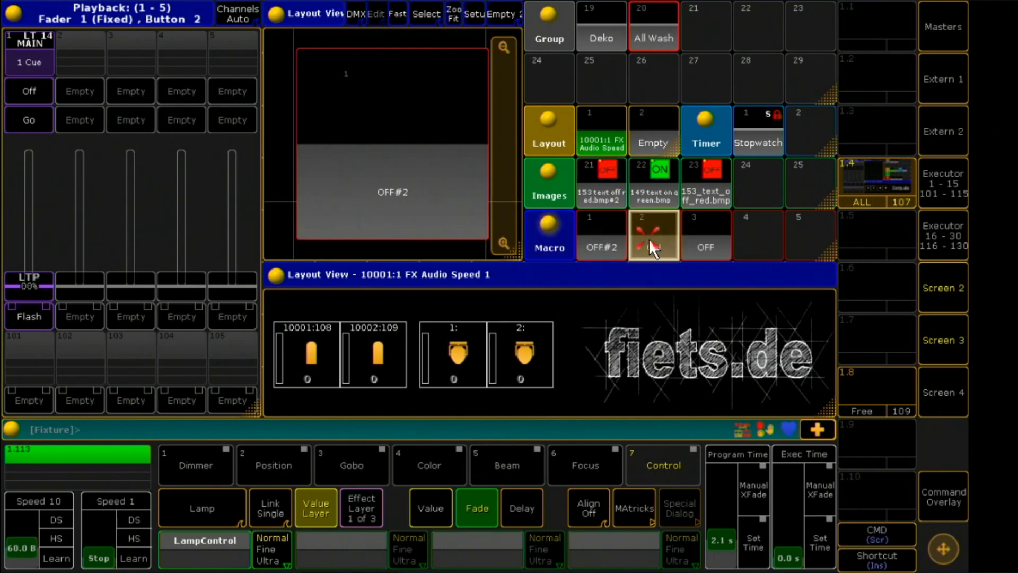
pyautogui.click(653, 234)
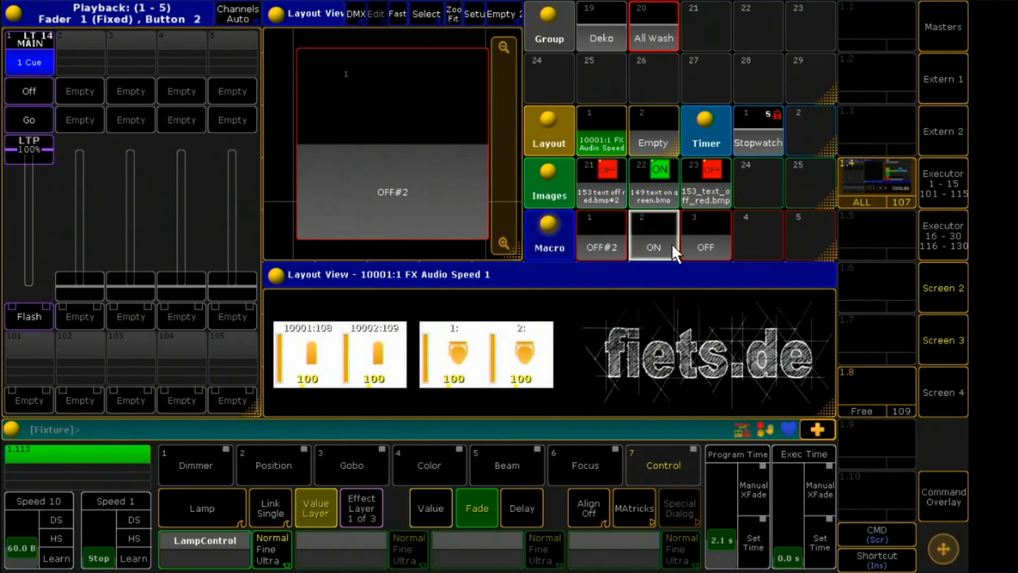
pyautogui.click(601, 236)
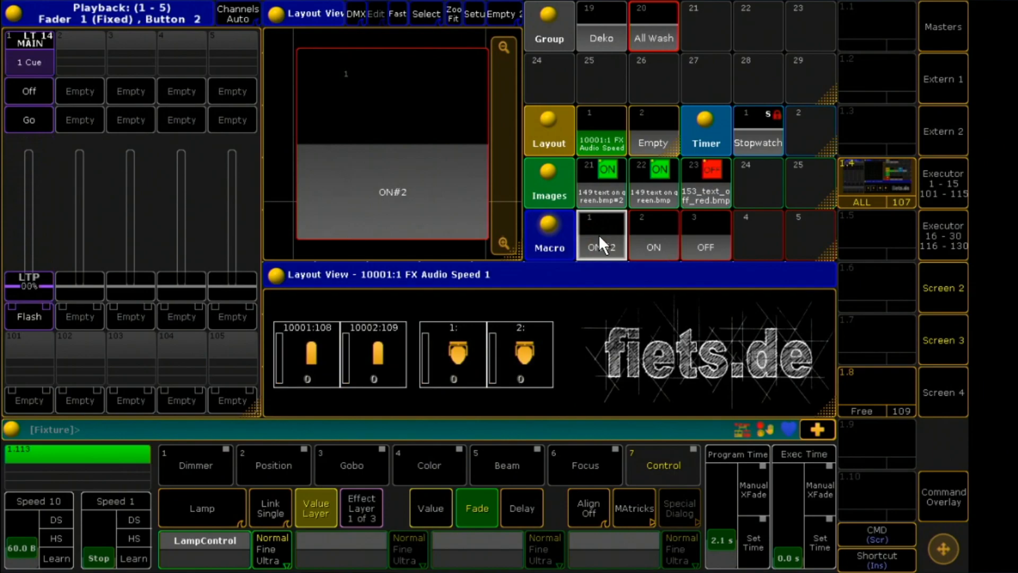
pyautogui.click(601, 235)
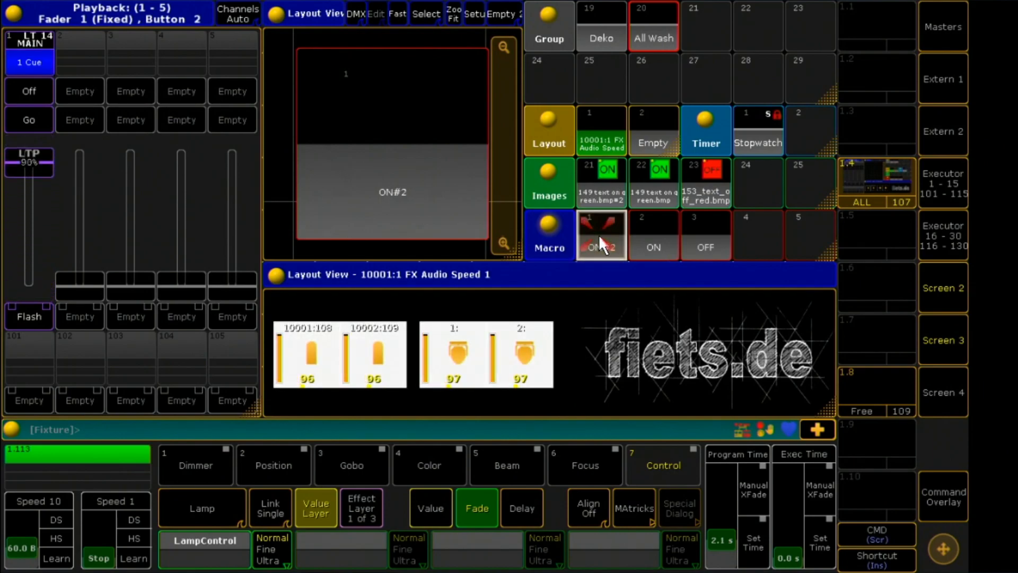
pyautogui.click(601, 236)
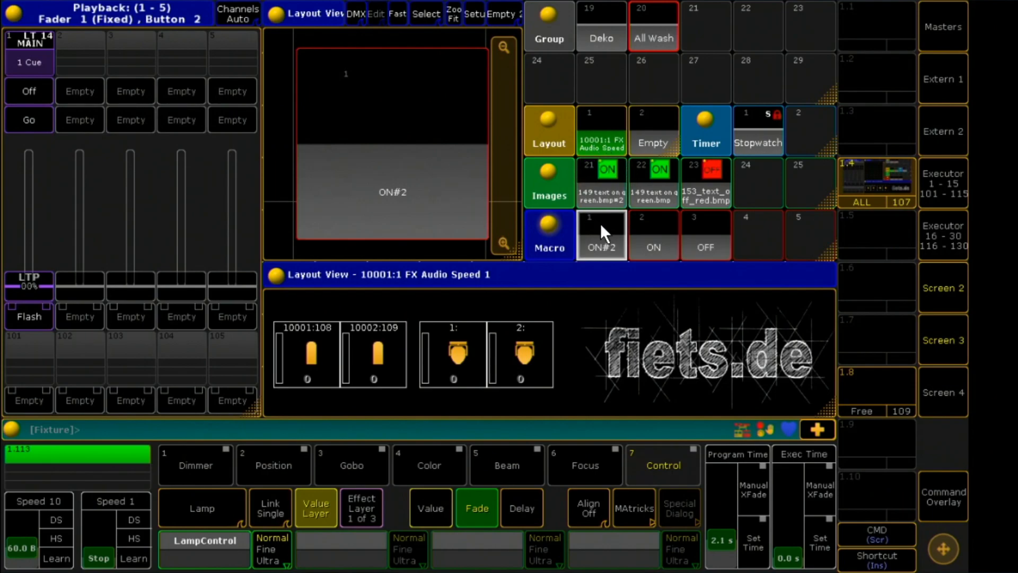
pyautogui.moveTo(603, 236)
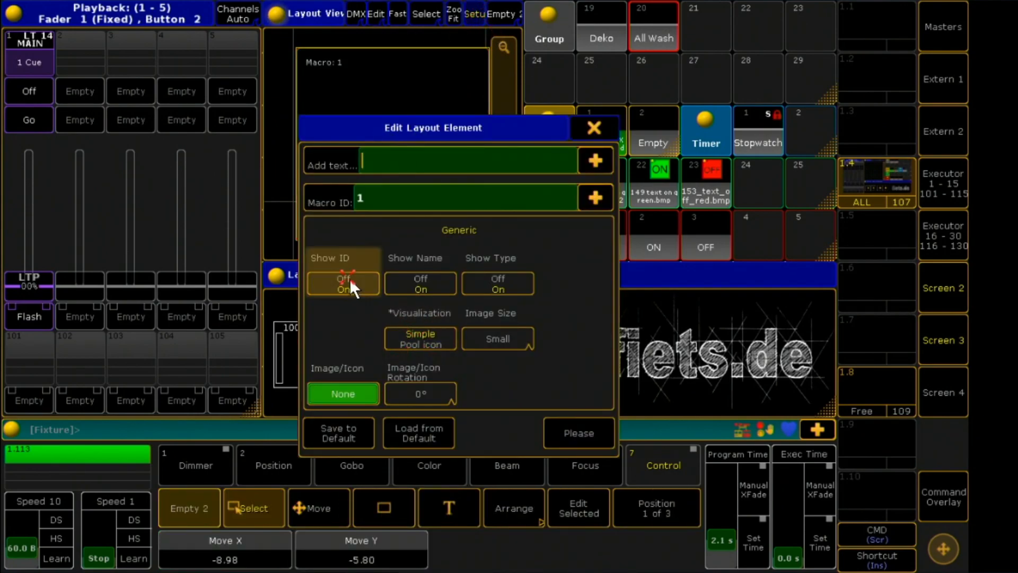
# Step: Set the macro element's Image/Icon to the green ON picture and close the editor
pyautogui.click(342, 393)
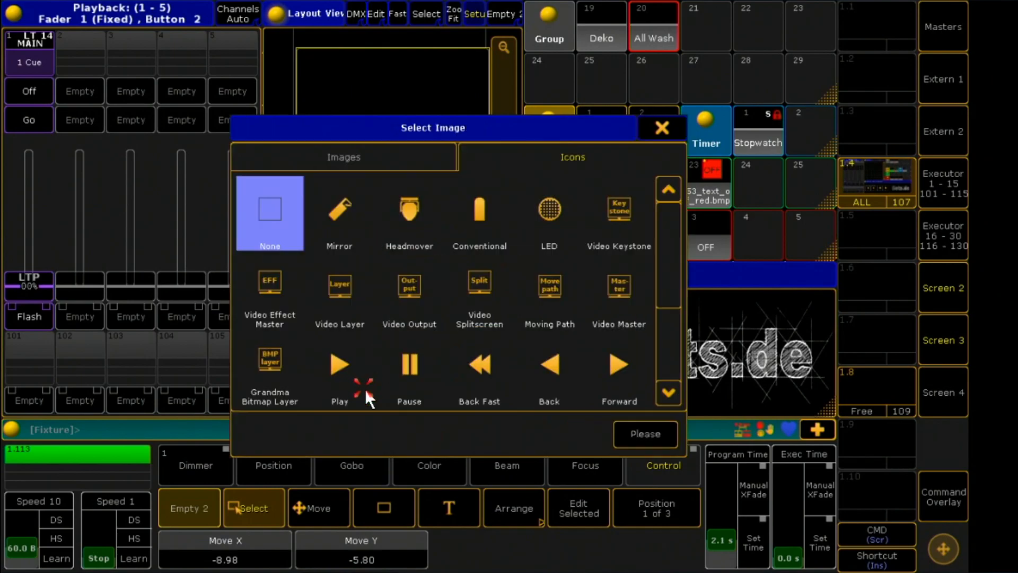
pyautogui.click(345, 157)
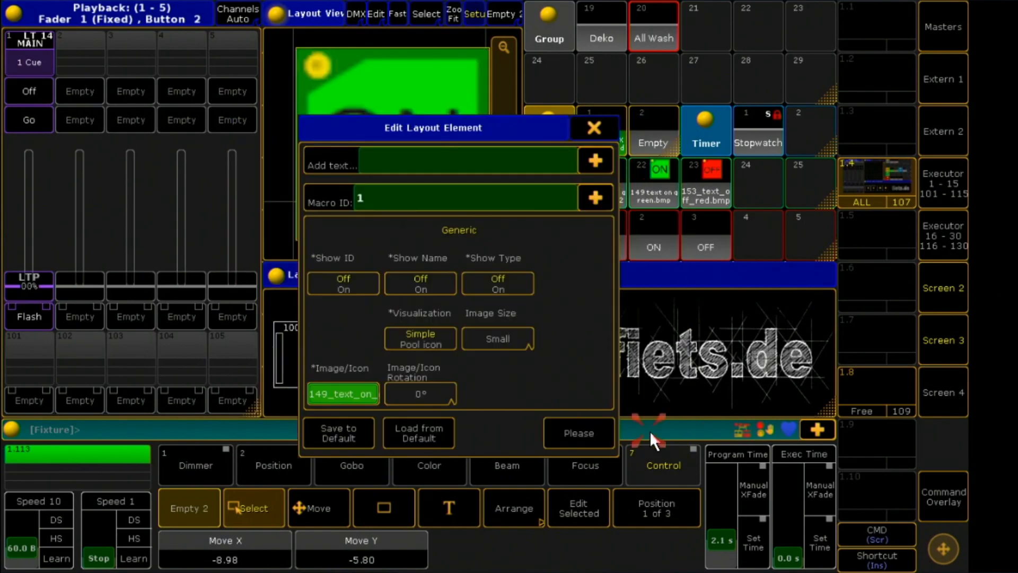
pyautogui.click(594, 128)
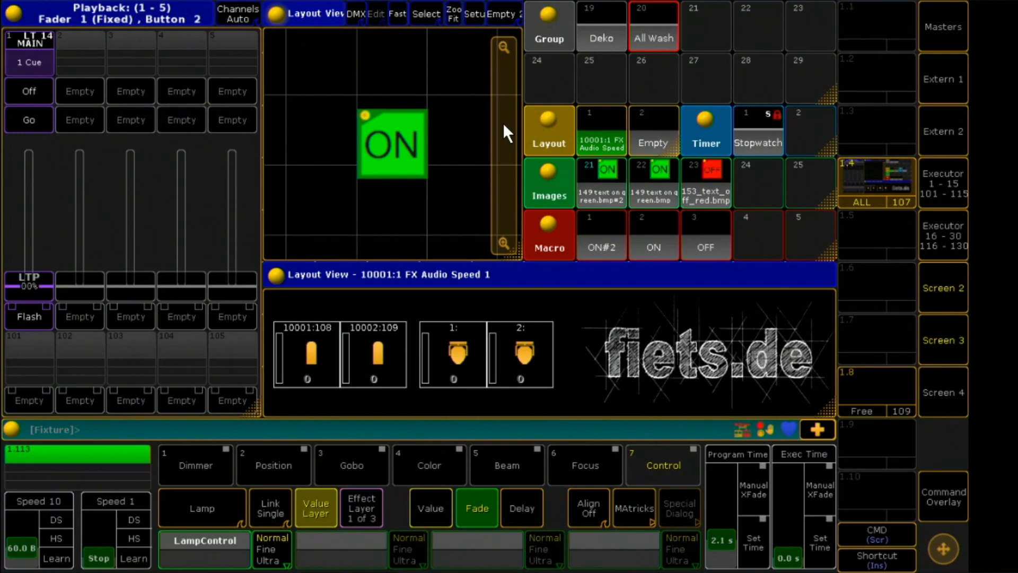
pyautogui.moveTo(635, 37)
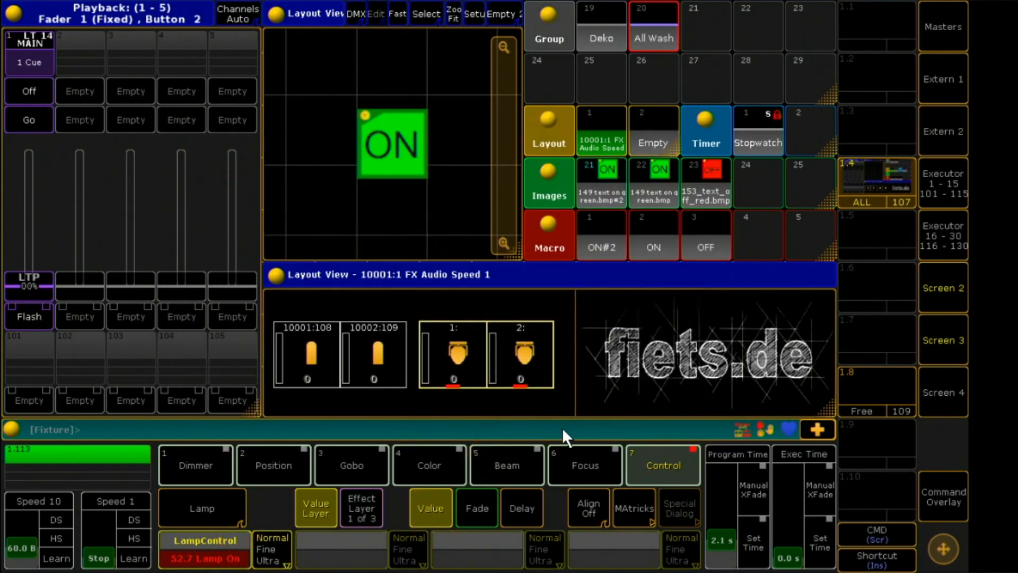
# Step: Bring up the on-screen command keypad
pyautogui.click(943, 498)
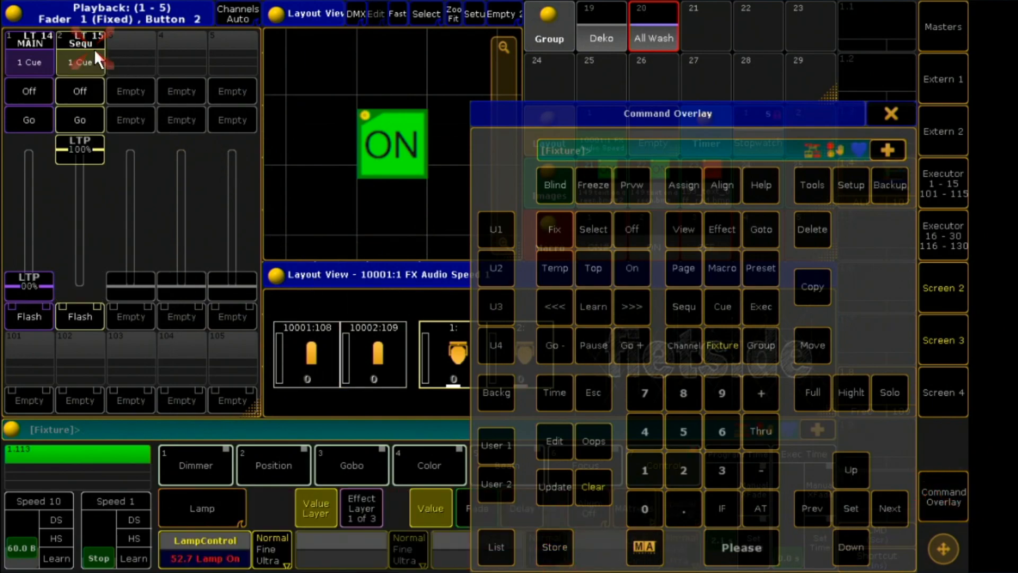
# Step: Label executor 1.2 'Lamp ON'
pyautogui.click(684, 185)
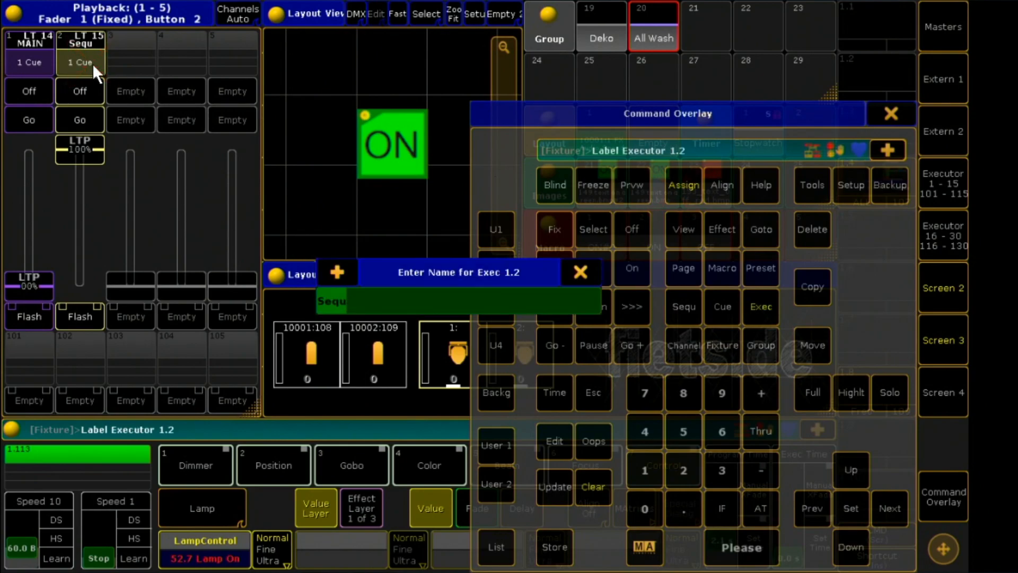
pyautogui.write('Lamp ONM')
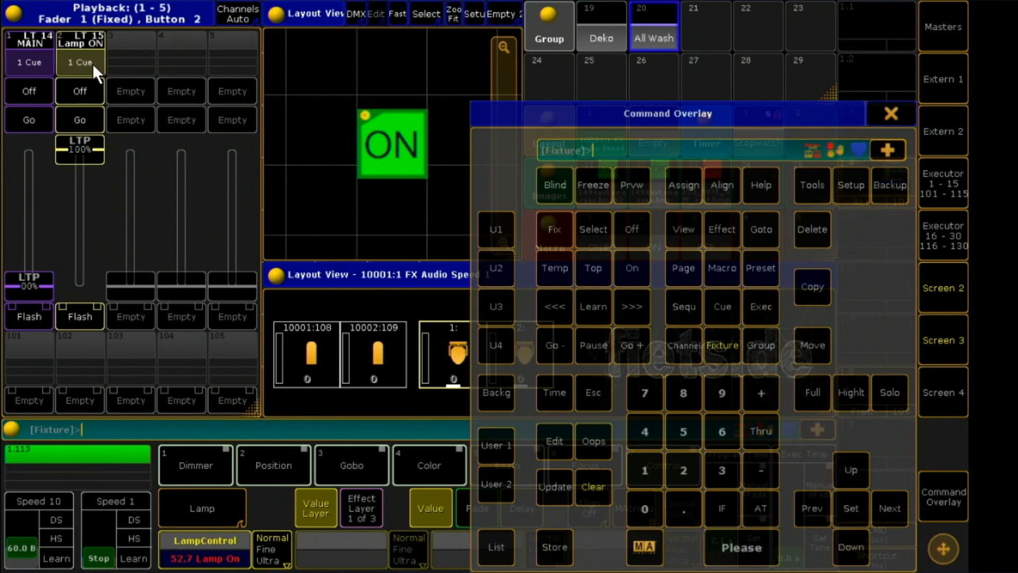
pyautogui.click(890, 114)
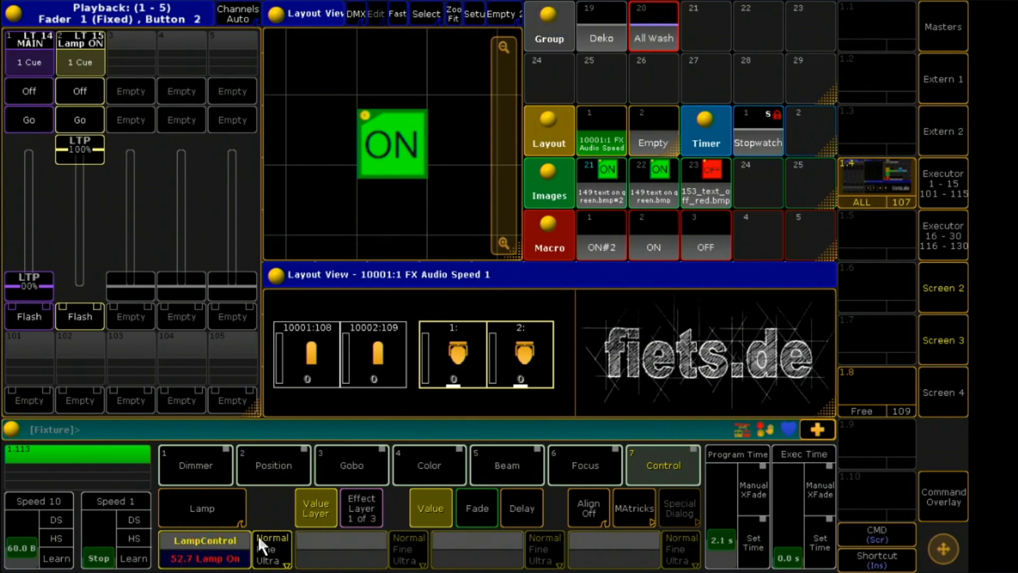
# Step: Set LampControl to Lamp Off, store it on executor 1.3, and name it 'Lamp OFF'
pyautogui.click(204, 542)
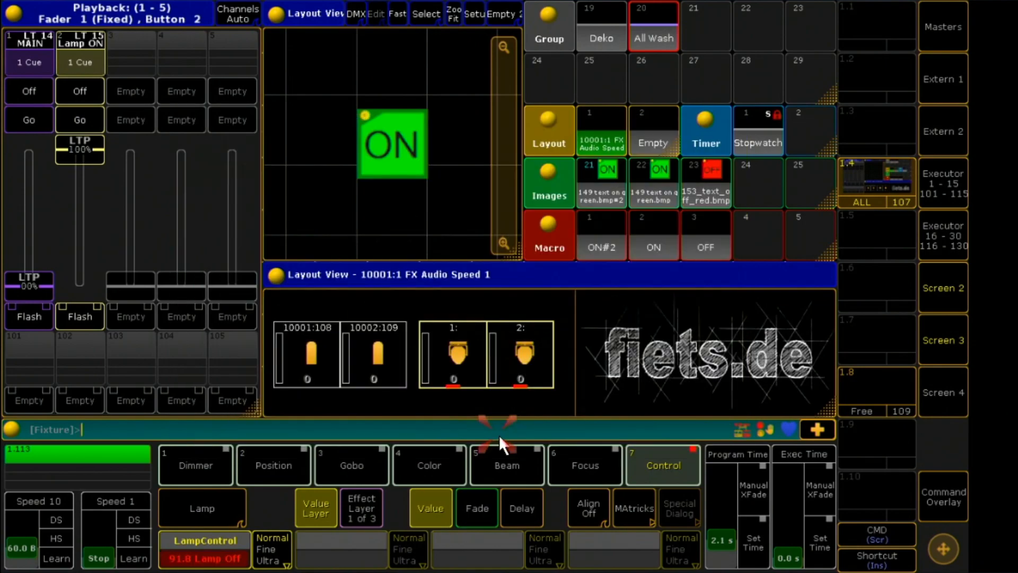
pyautogui.click(943, 496)
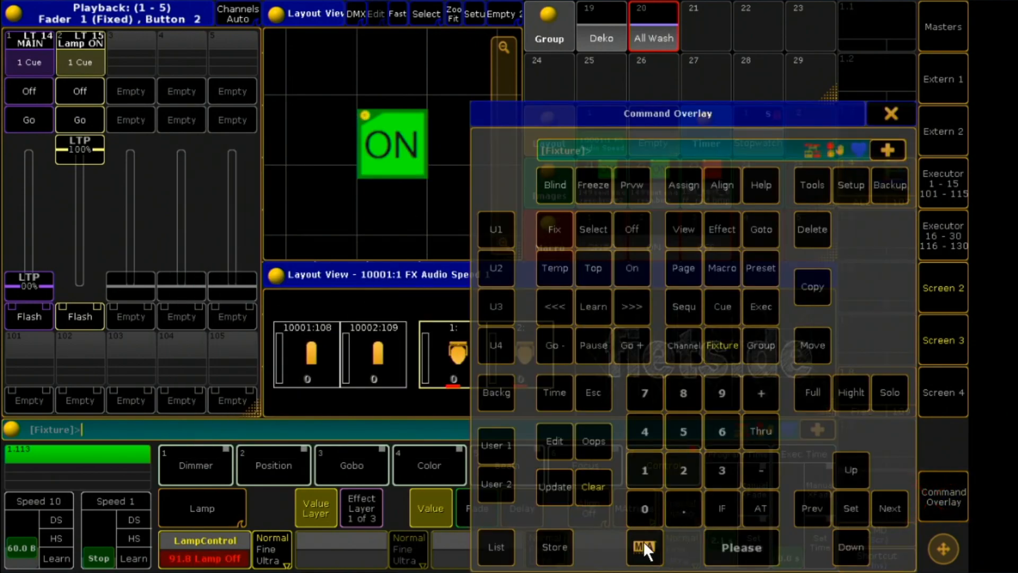
pyautogui.click(553, 548)
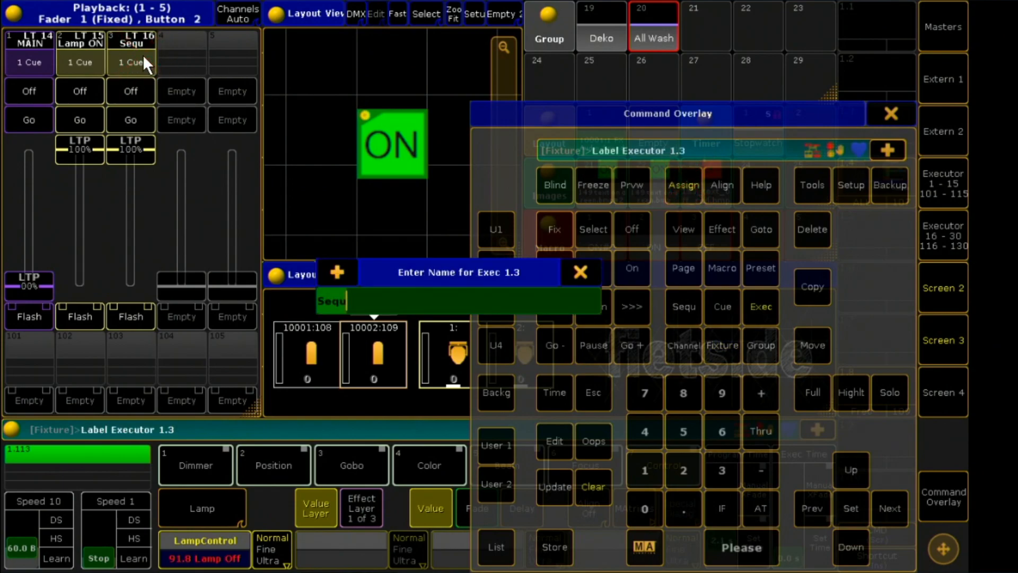
pyautogui.write('Lamp OF')
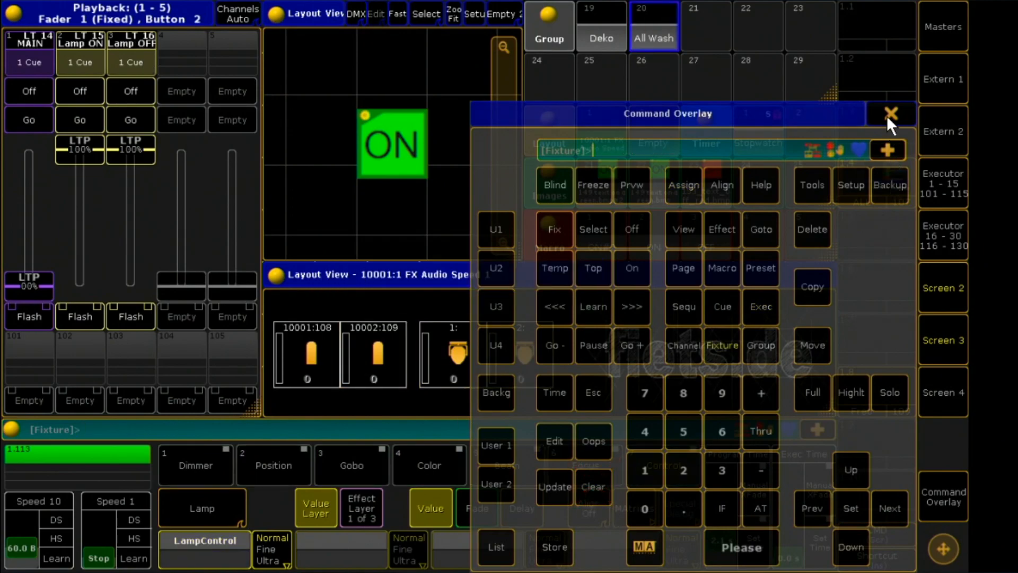
# Step: Store the current state as a second cue on the Lamp ON executor 1.2
pyautogui.click(891, 113)
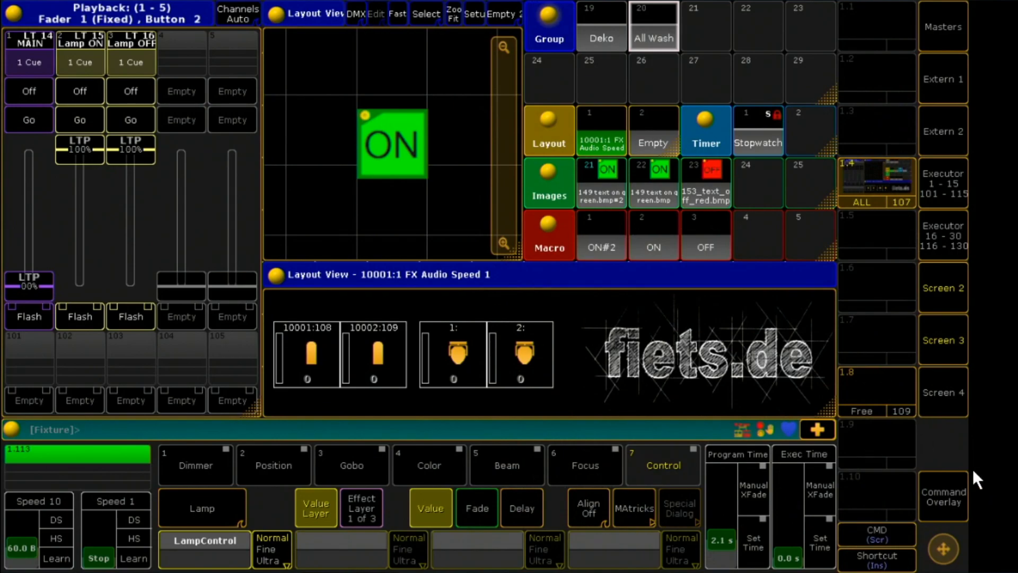
pyautogui.click(943, 495)
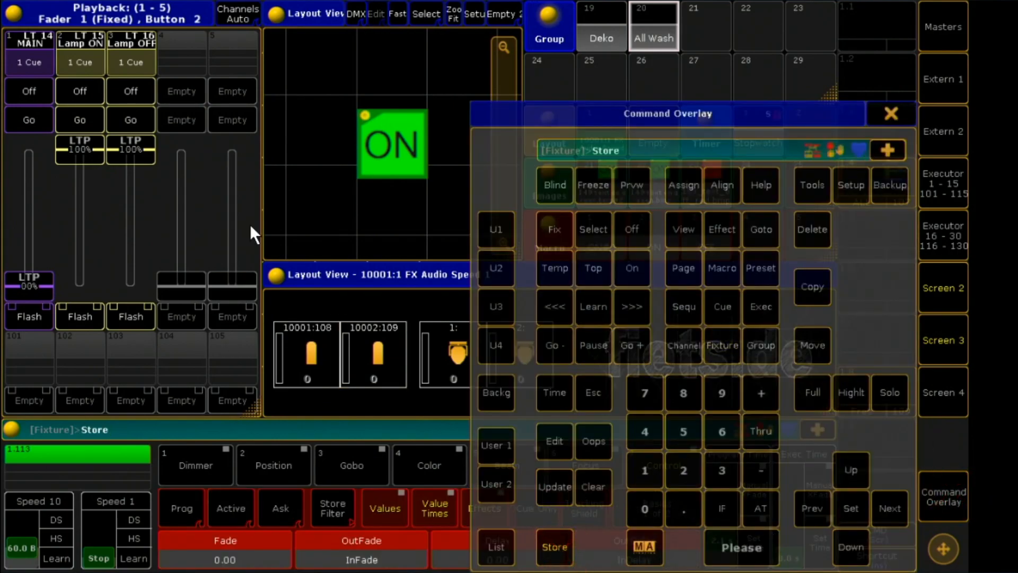
pyautogui.click(554, 547)
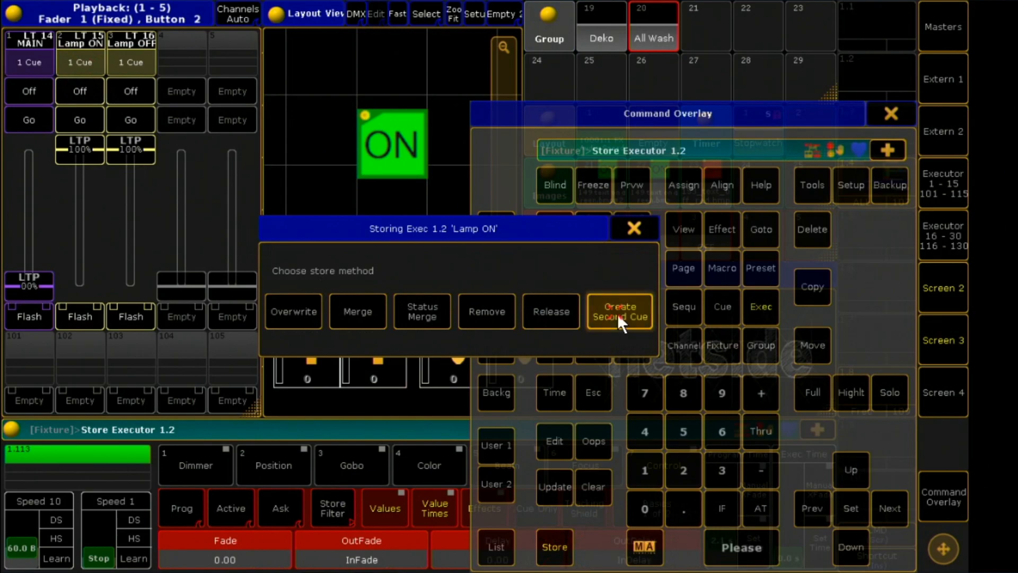
pyautogui.click(620, 312)
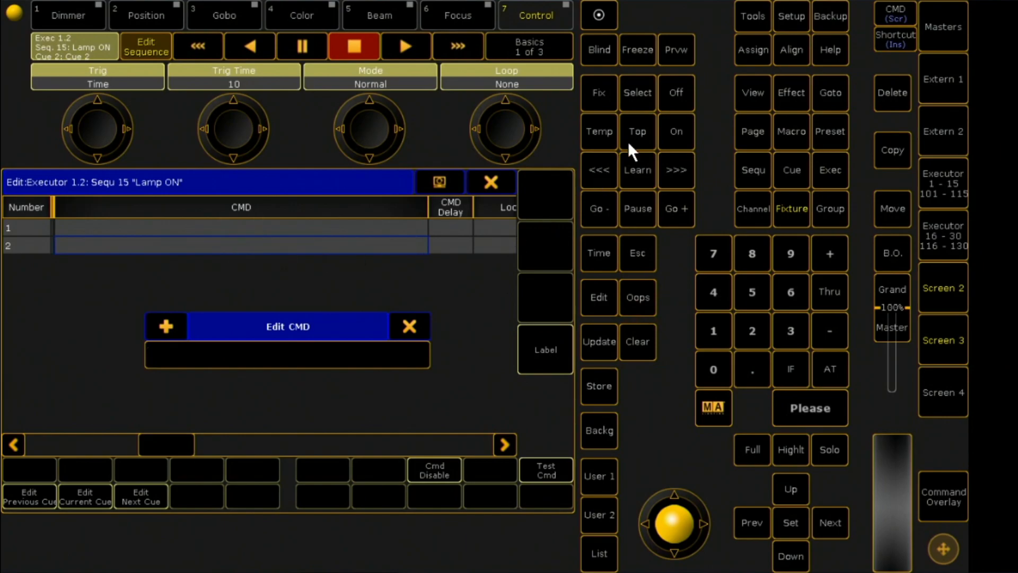
# Step: Enter 'Off Executor' commands in cue 2 of the Lamp ON and Lamp OFF sequences
pyautogui.click(677, 93)
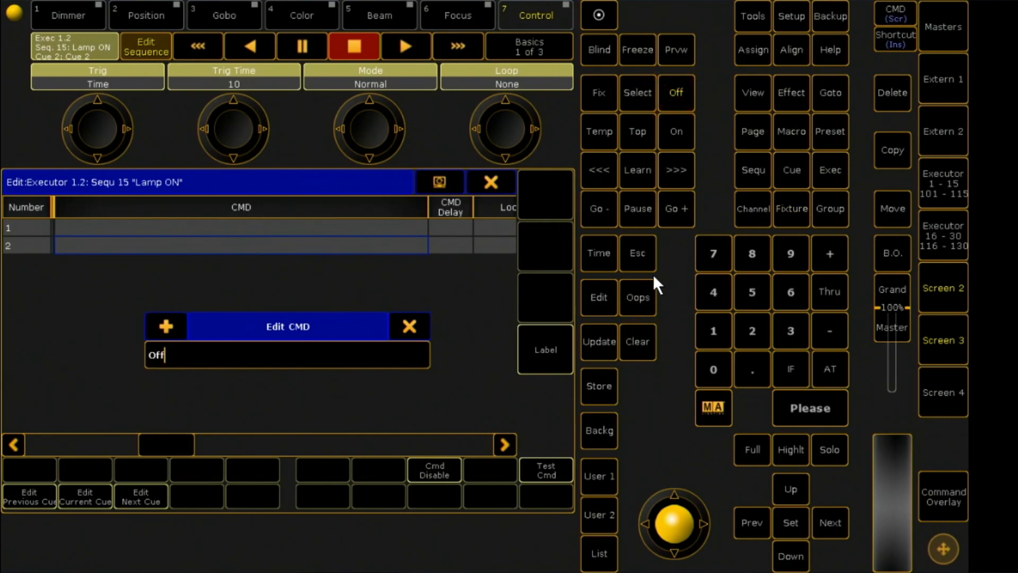
pyautogui.click(830, 170)
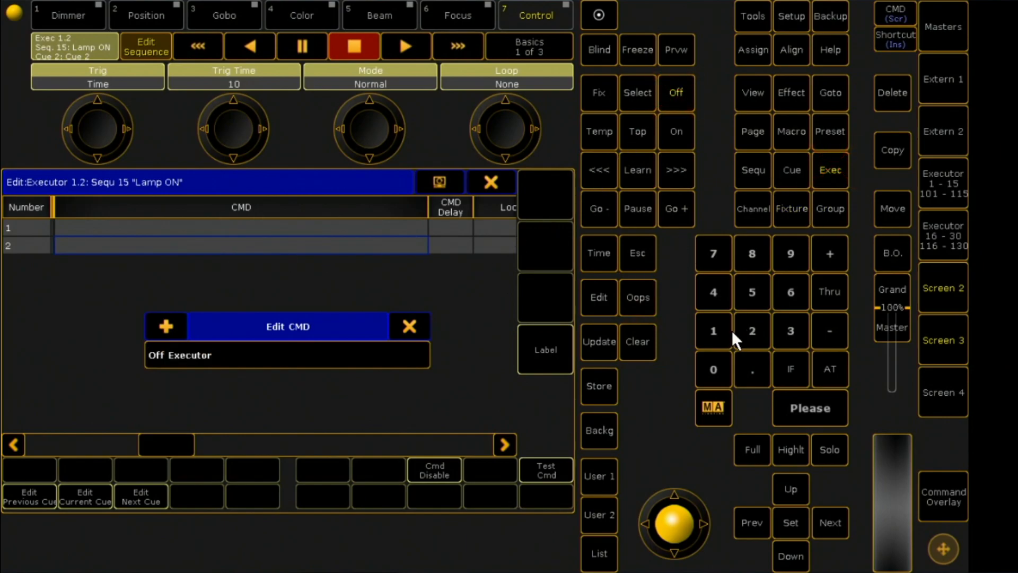
pyautogui.click(810, 408)
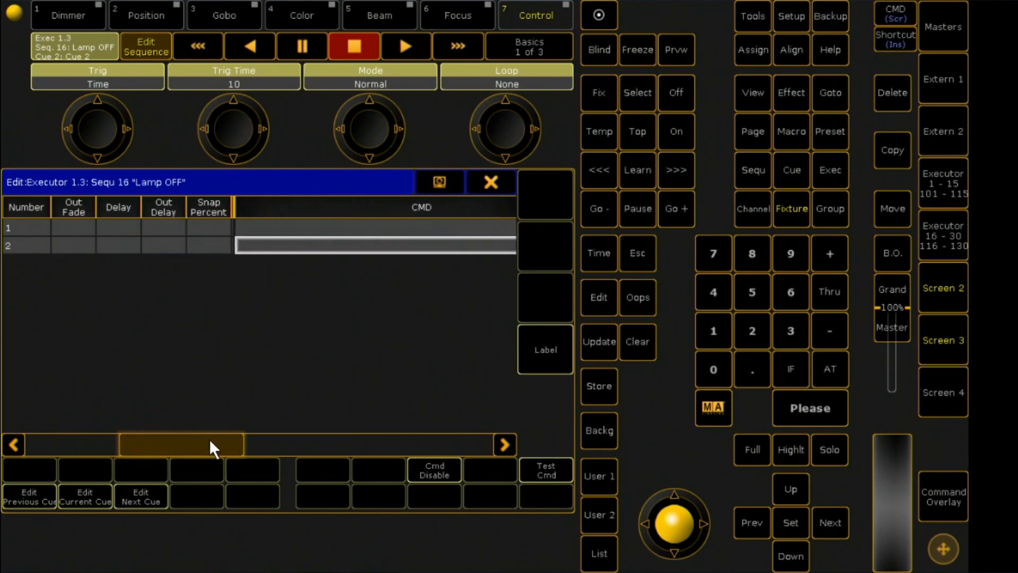
pyautogui.doubleClick(369, 247)
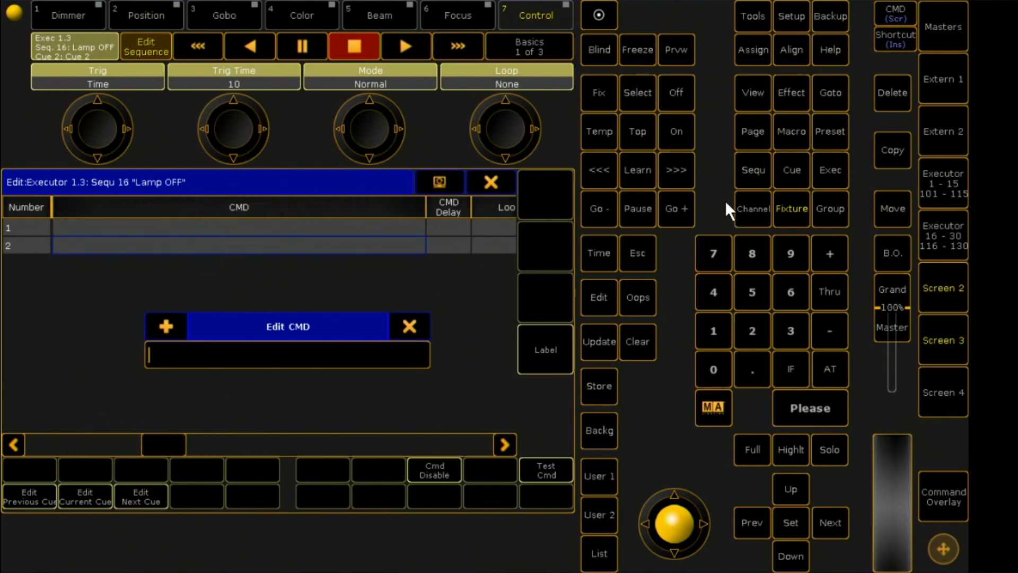
pyautogui.write('Off Executor')
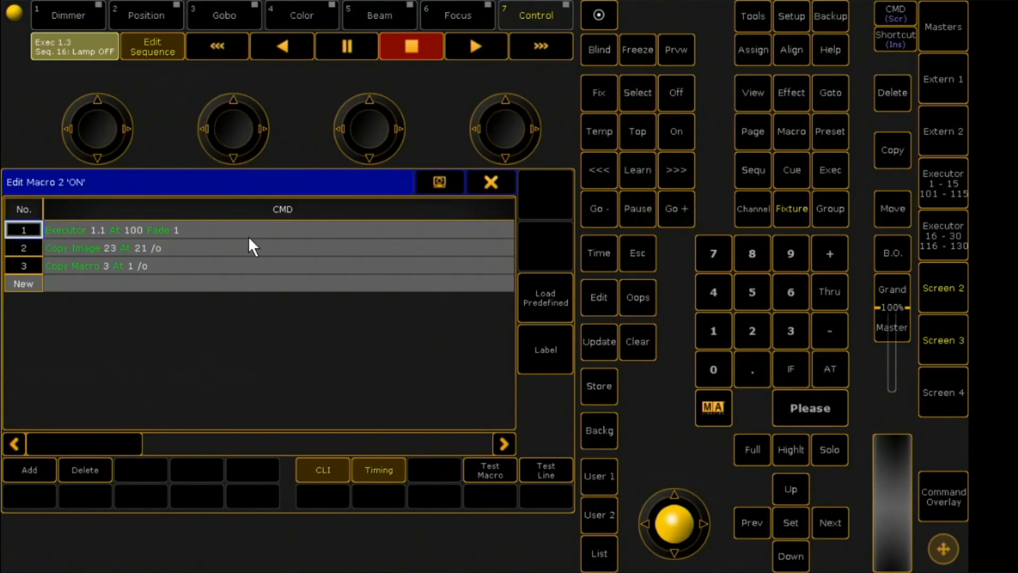
# Step: Insert a second line in macro 3 'OFF' reading Go Executor with the executor number
pyautogui.click(23, 247)
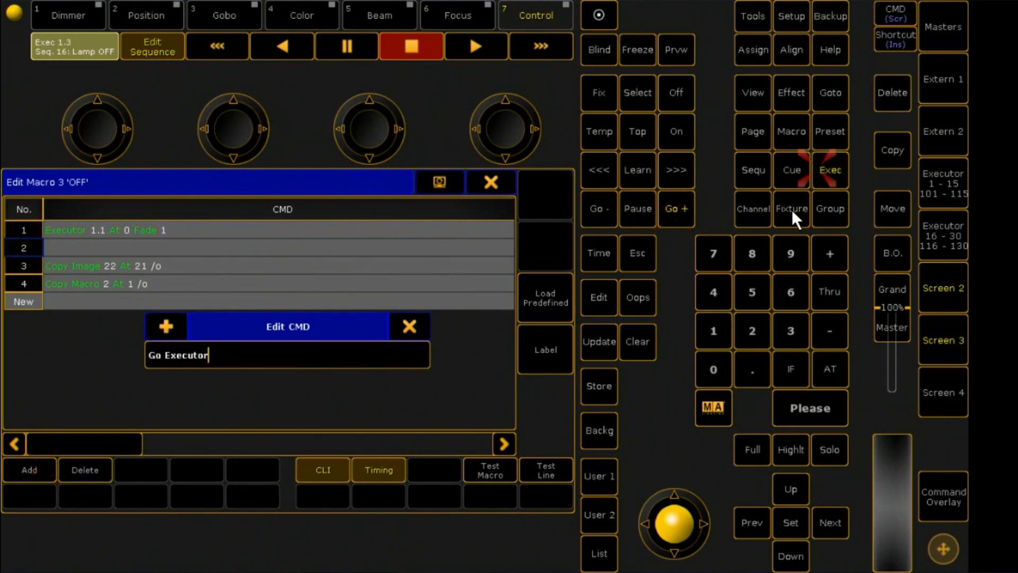
pyautogui.click(791, 330)
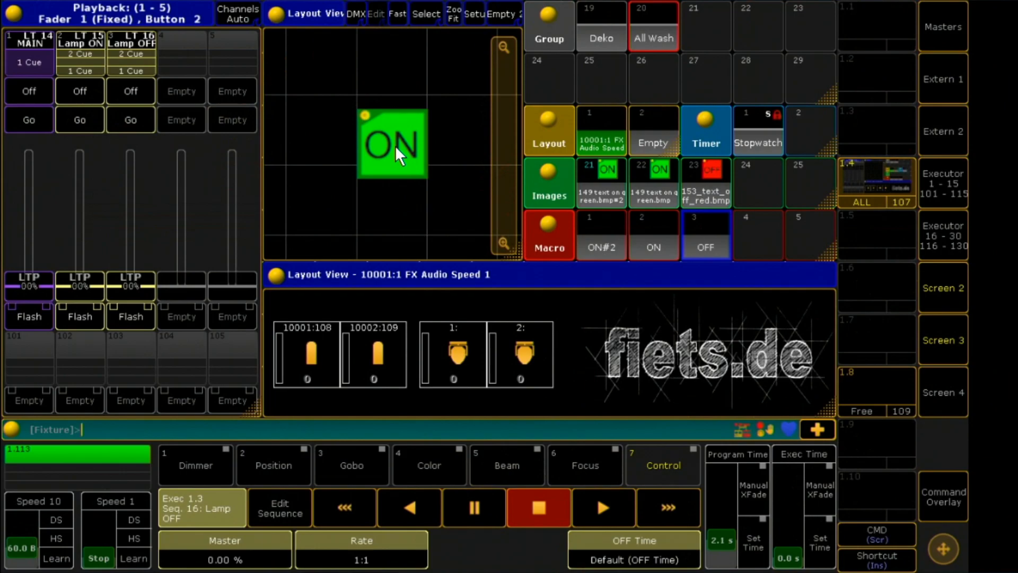
pyautogui.click(393, 143)
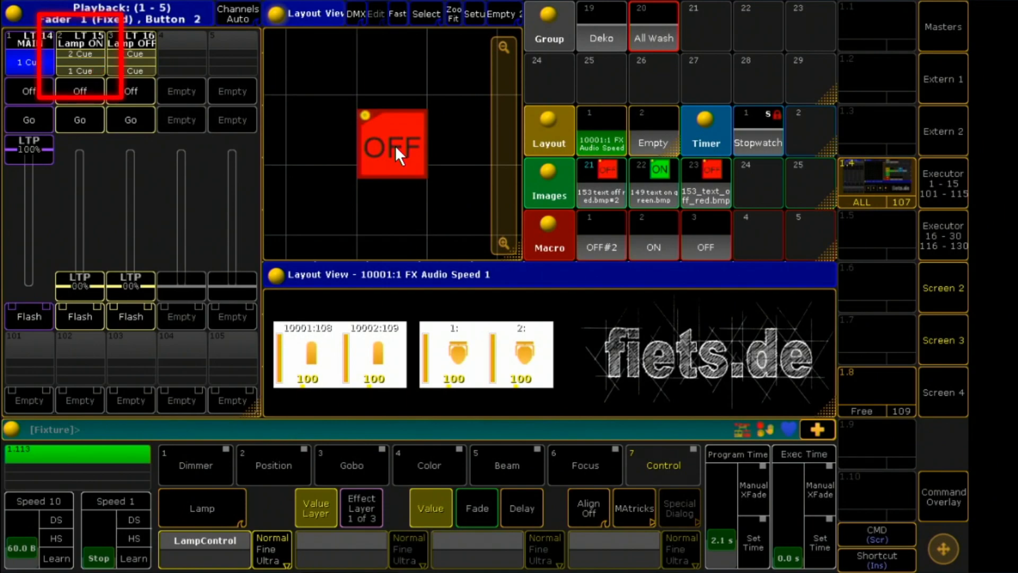
pyautogui.click(393, 146)
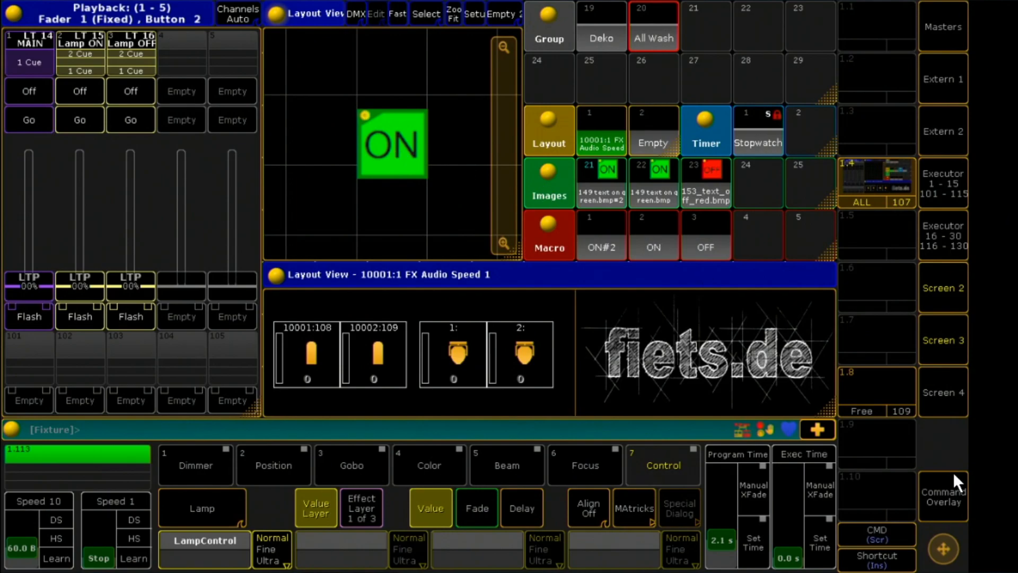
# Step: Label timer 2 in the pool as 'LAMP'
pyautogui.click(943, 496)
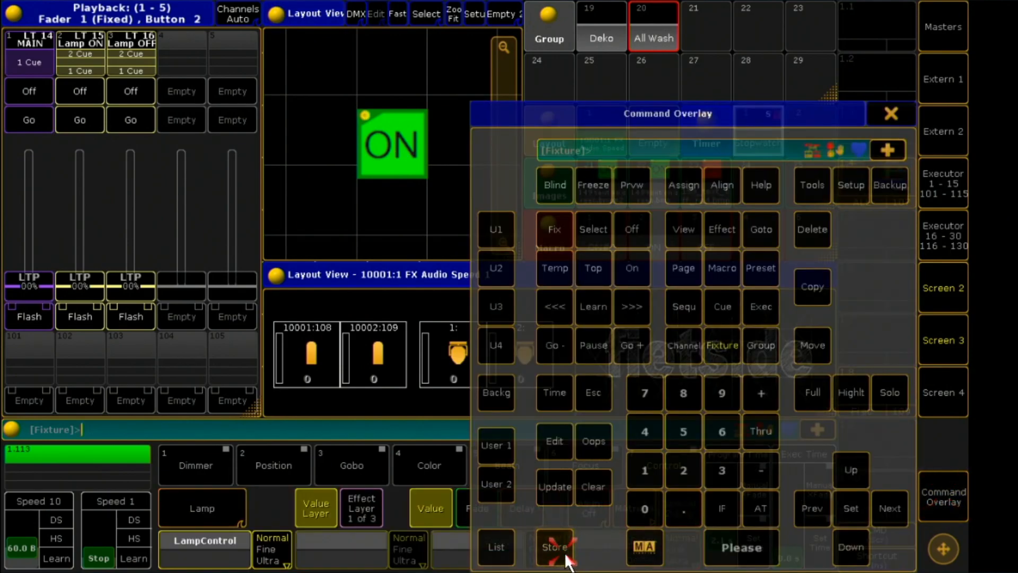
pyautogui.click(553, 562)
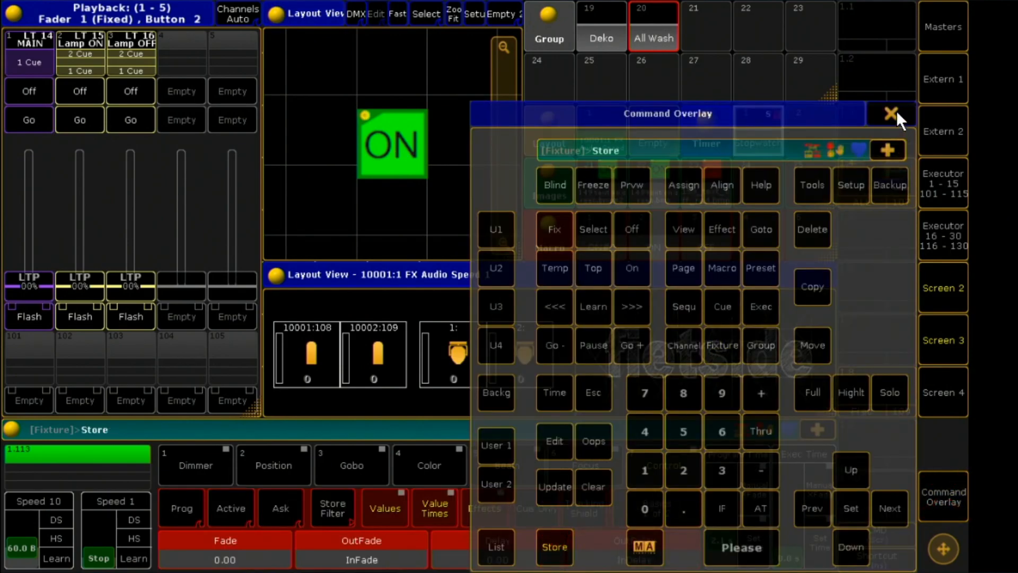
pyautogui.click(888, 114)
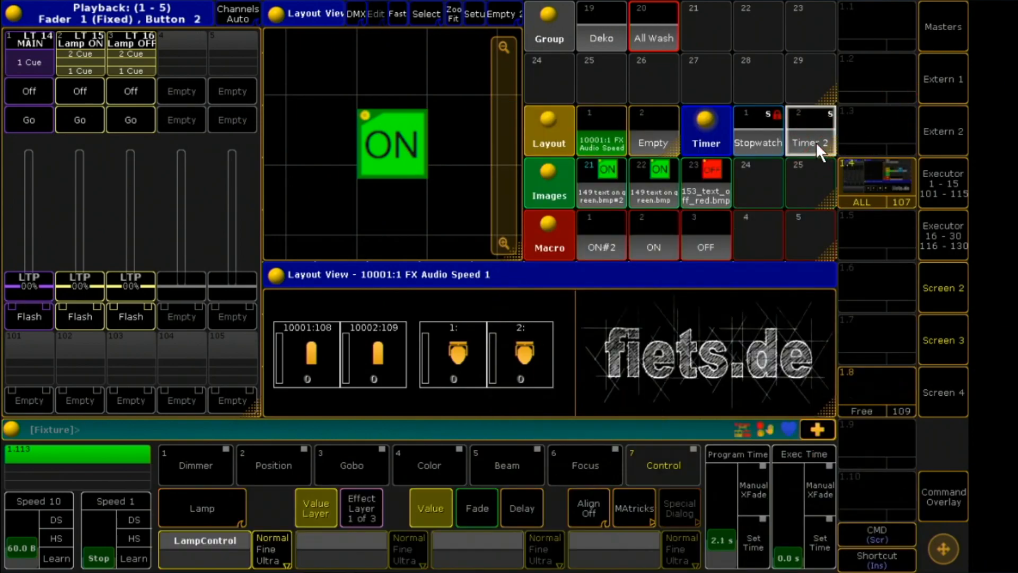
pyautogui.click(943, 496)
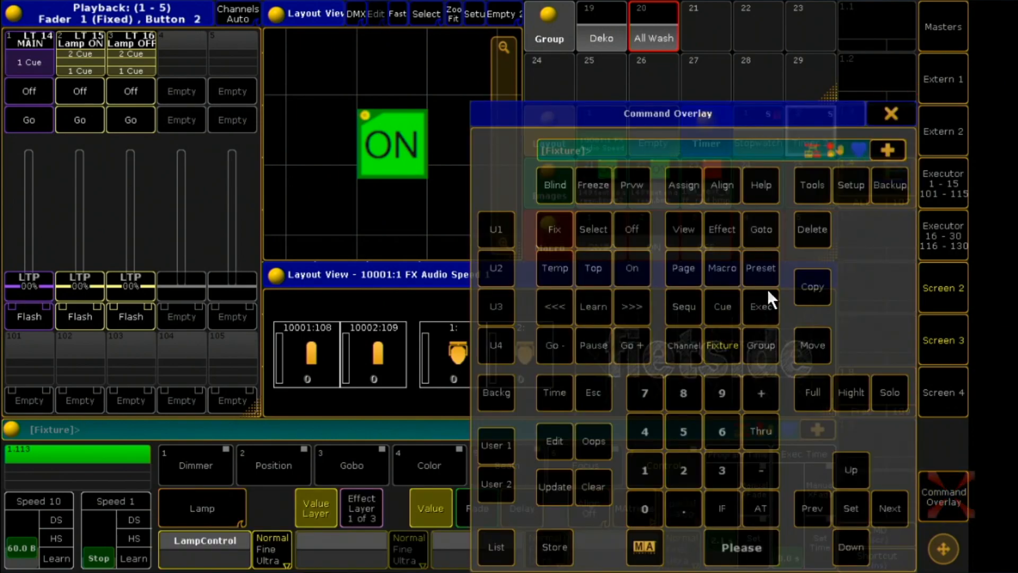
pyautogui.click(891, 114)
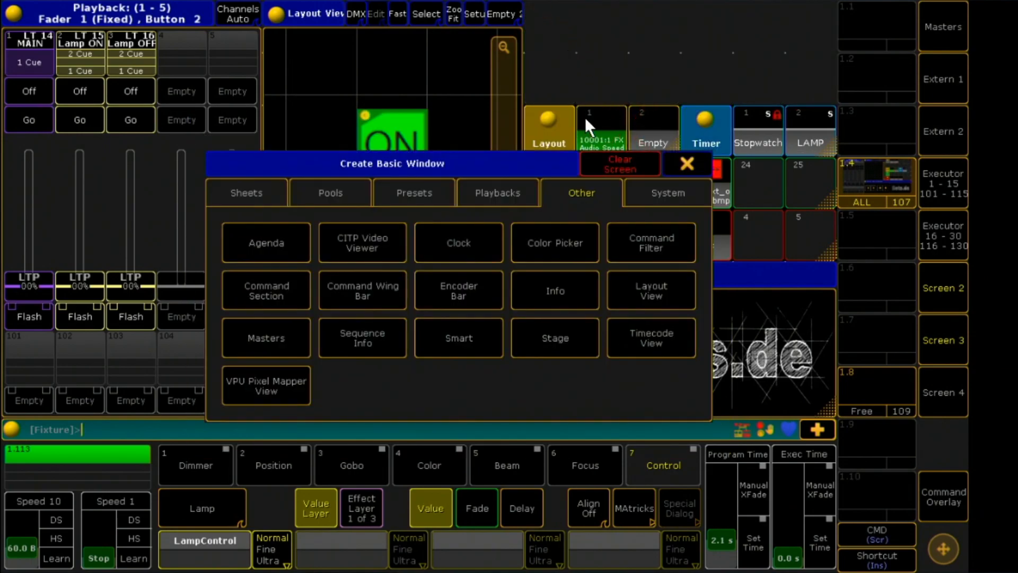
# Step: Add a Clock/Timer window above the pools showing timer 2, and open its settings
pyautogui.click(458, 242)
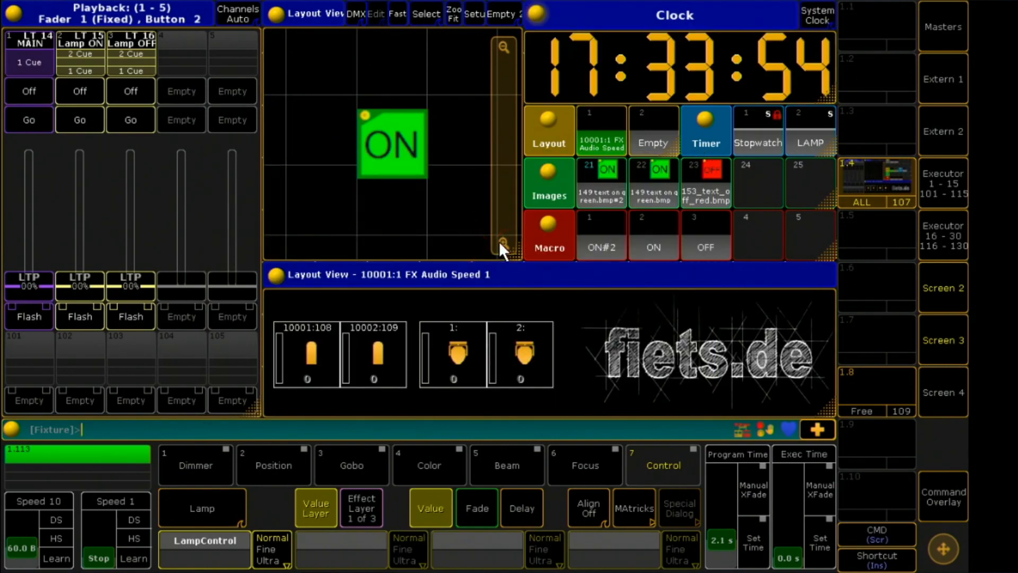
pyautogui.click(758, 130)
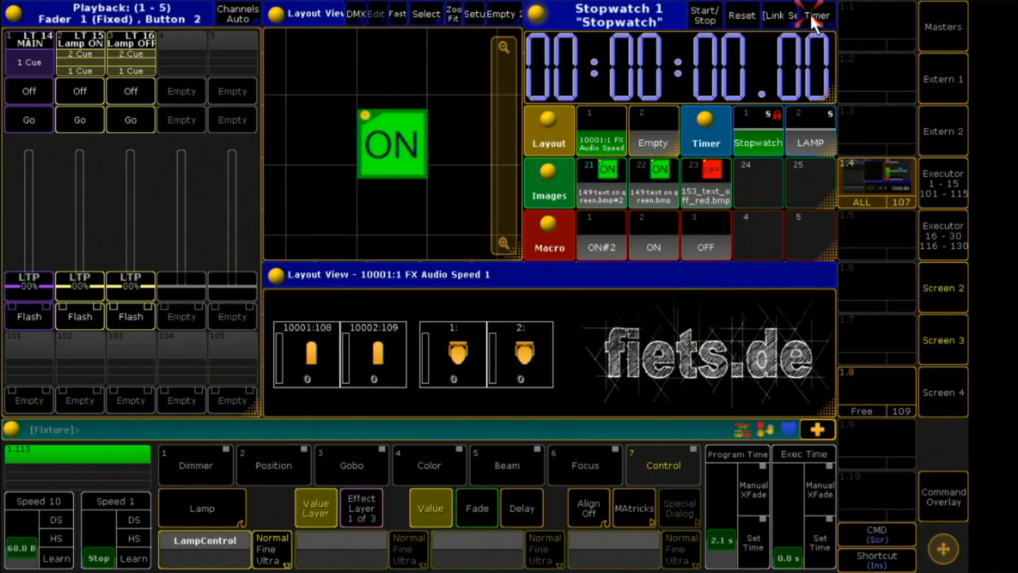
pyautogui.click(781, 15)
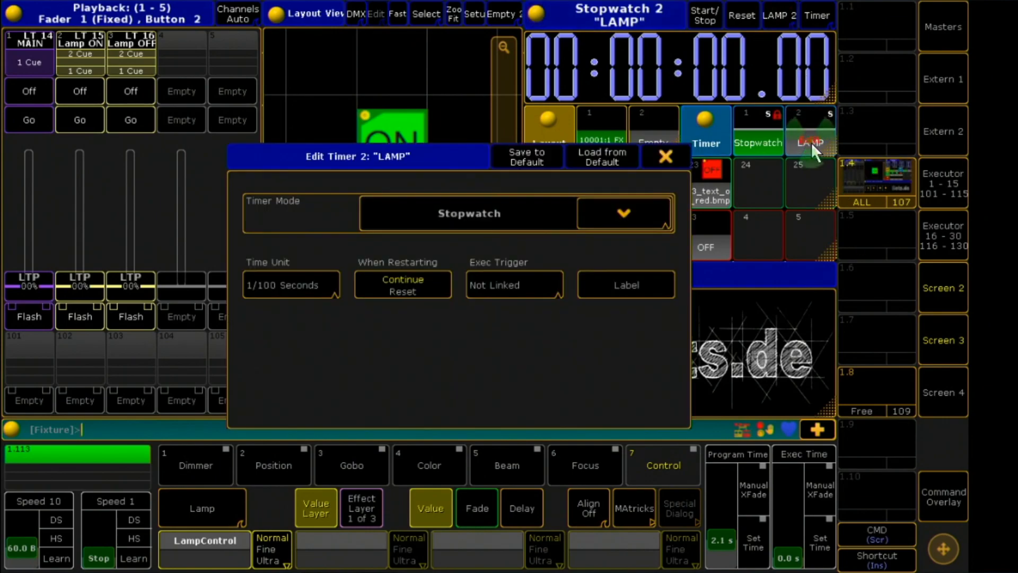
# Step: Set the LAMP timer to a 10-second countdown with Alert Type None and close it
pyautogui.click(623, 214)
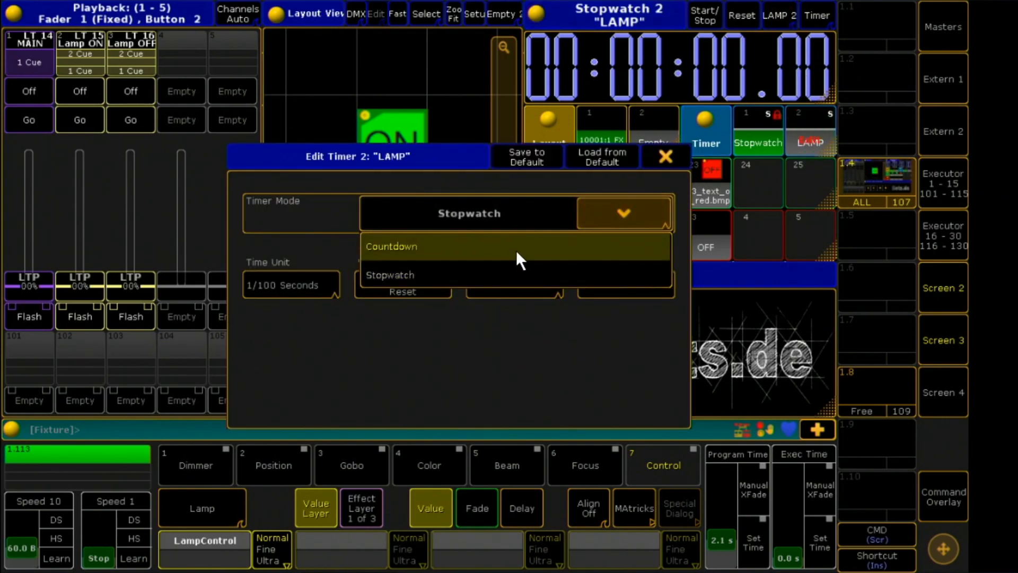
pyautogui.click(392, 246)
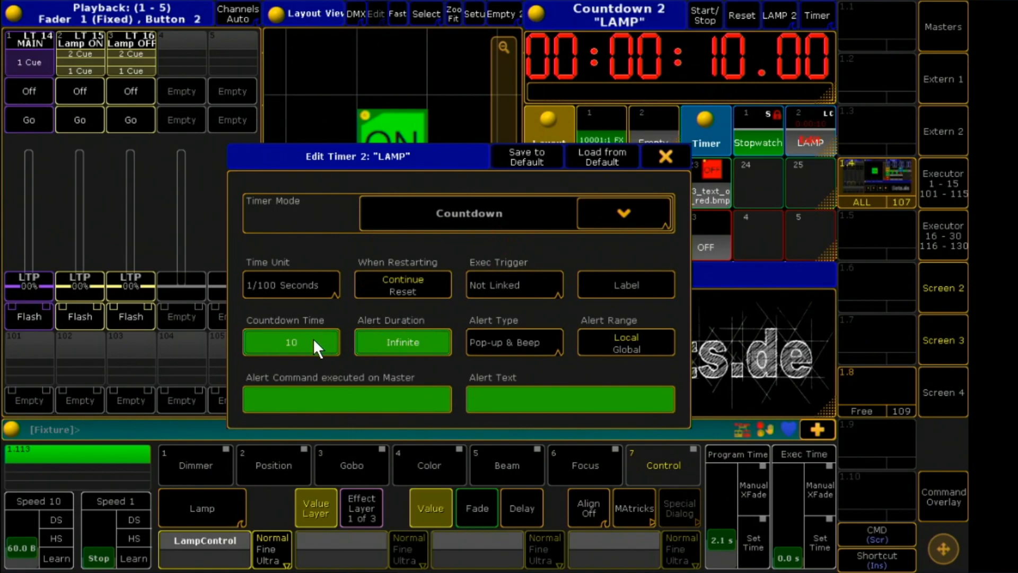
pyautogui.moveTo(410, 335)
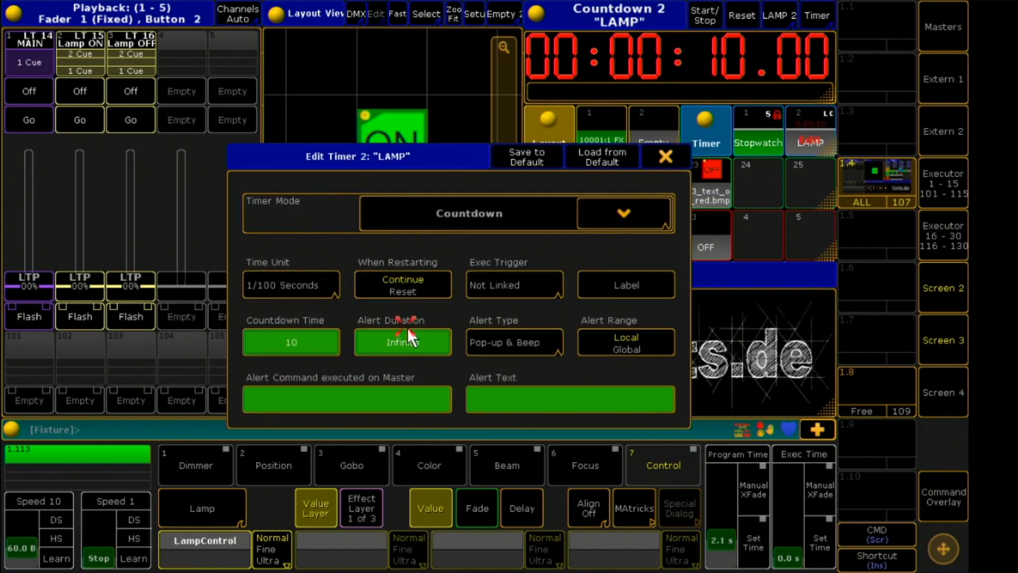
pyautogui.click(514, 341)
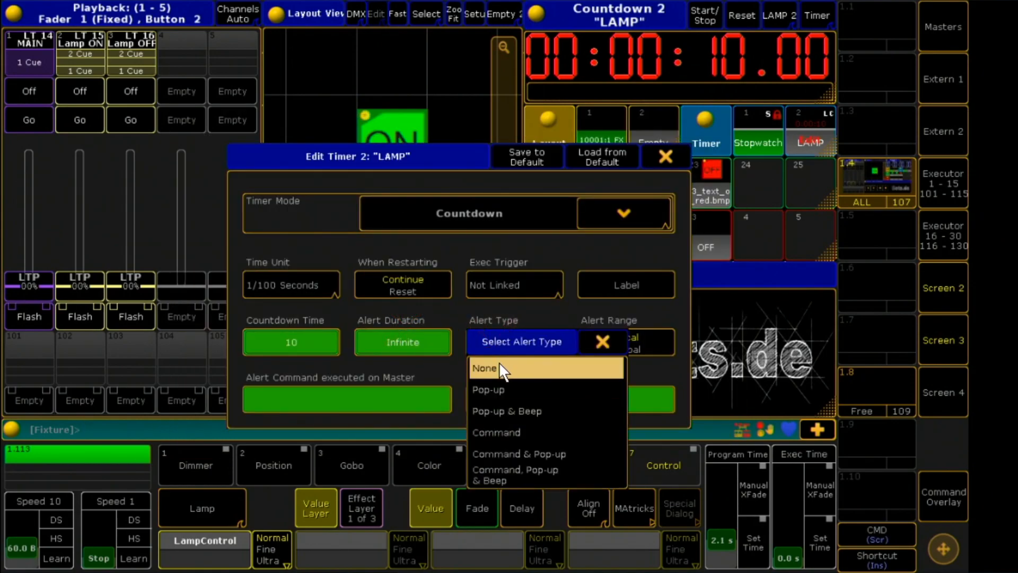
pyautogui.click(484, 368)
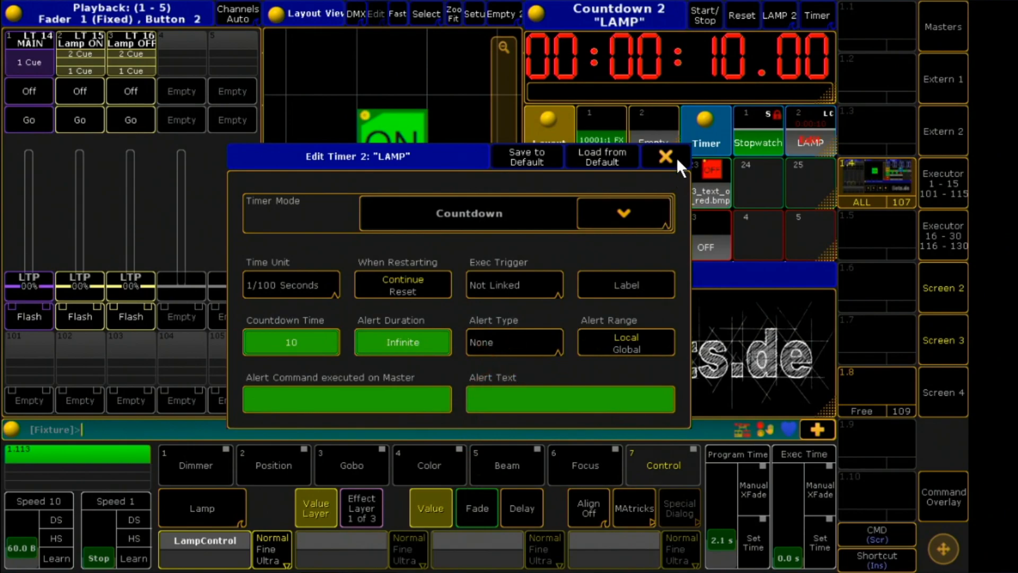
pyautogui.click(666, 157)
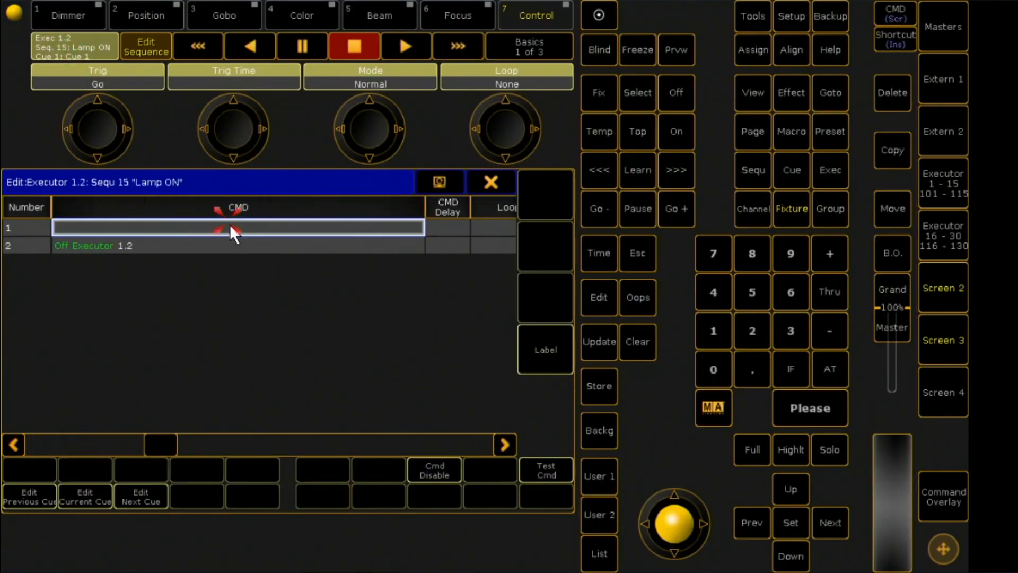
# Step: Set cue 1 commands of Lamp ON and Lamp OFF to 'go timer 2', then close the editor
pyautogui.write('go t')
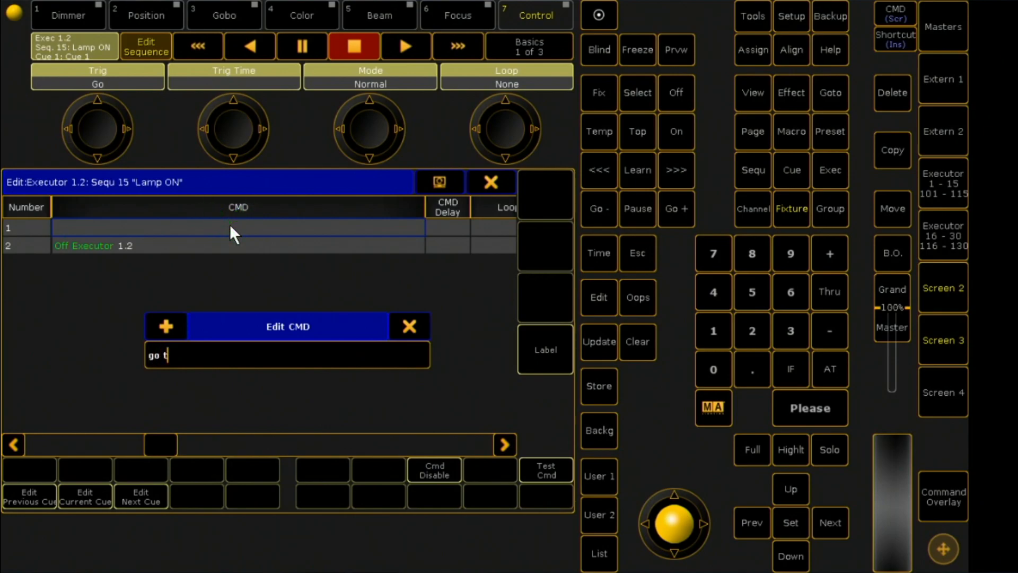
pyautogui.press('Enter')
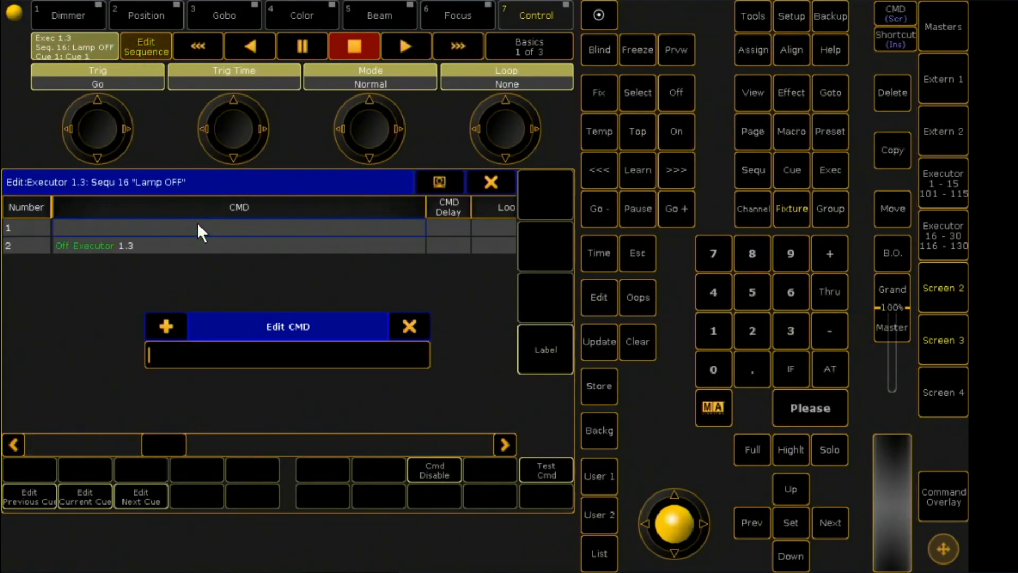
pyautogui.write('go timer')
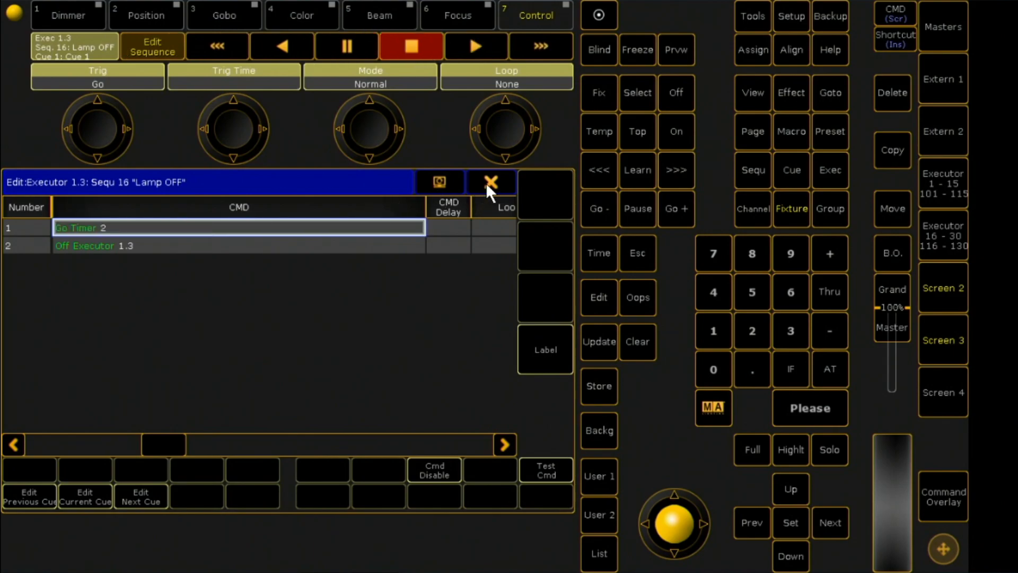
pyautogui.click(491, 181)
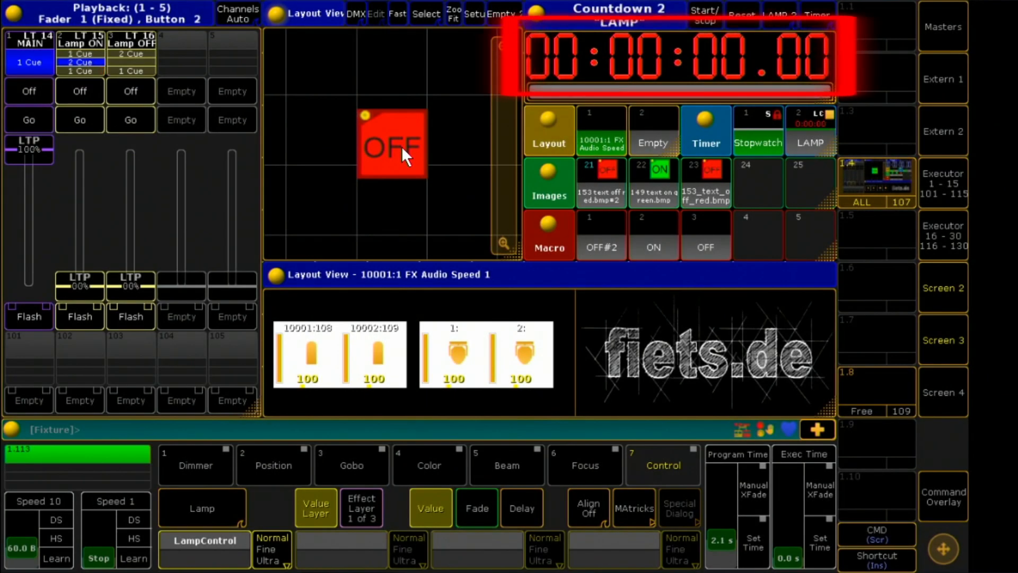
# Step: Test the ON/OFF toggle to turn the lamps off, then clear the screen
pyautogui.click(395, 145)
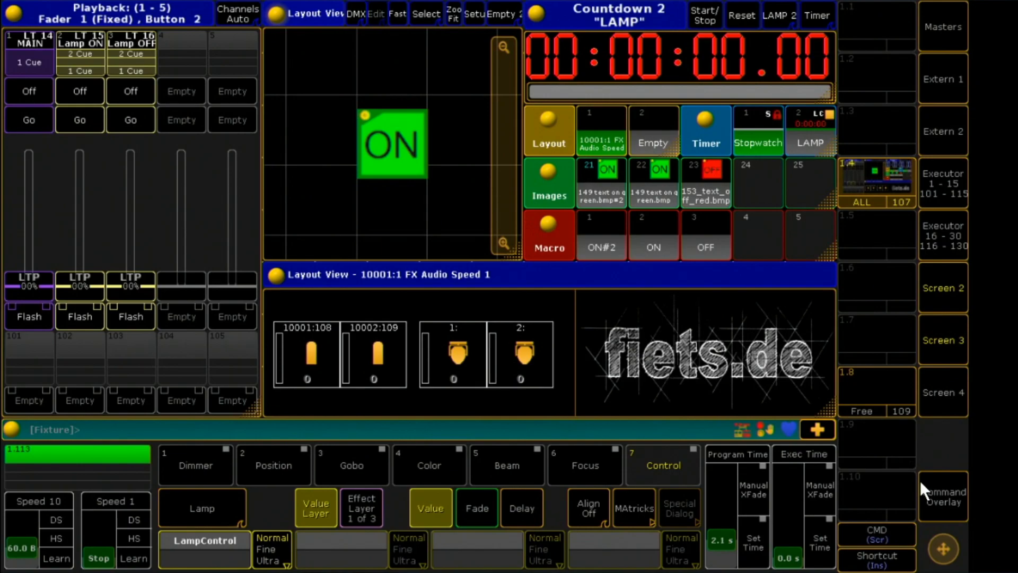
pyautogui.click(943, 498)
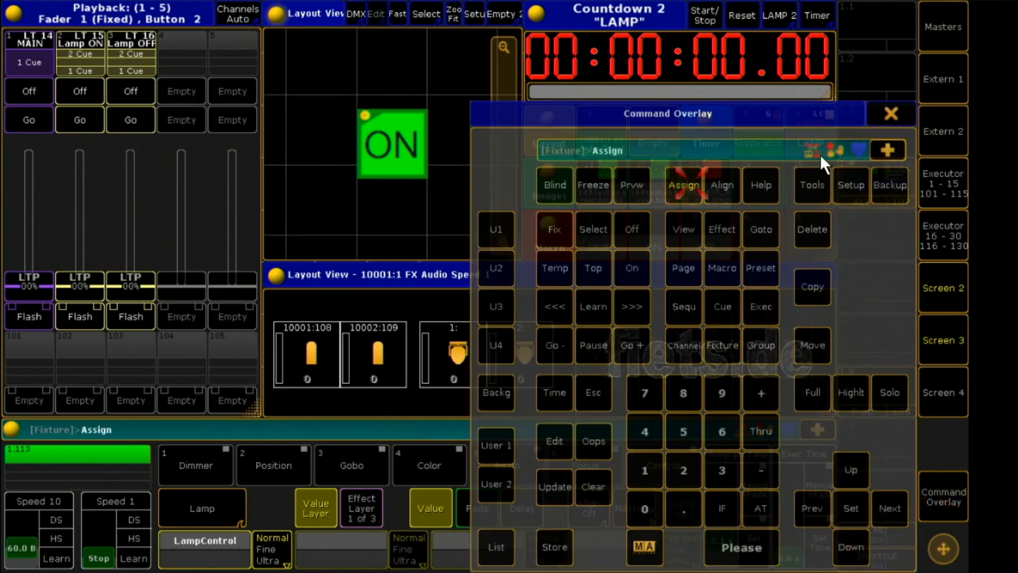
pyautogui.click(891, 114)
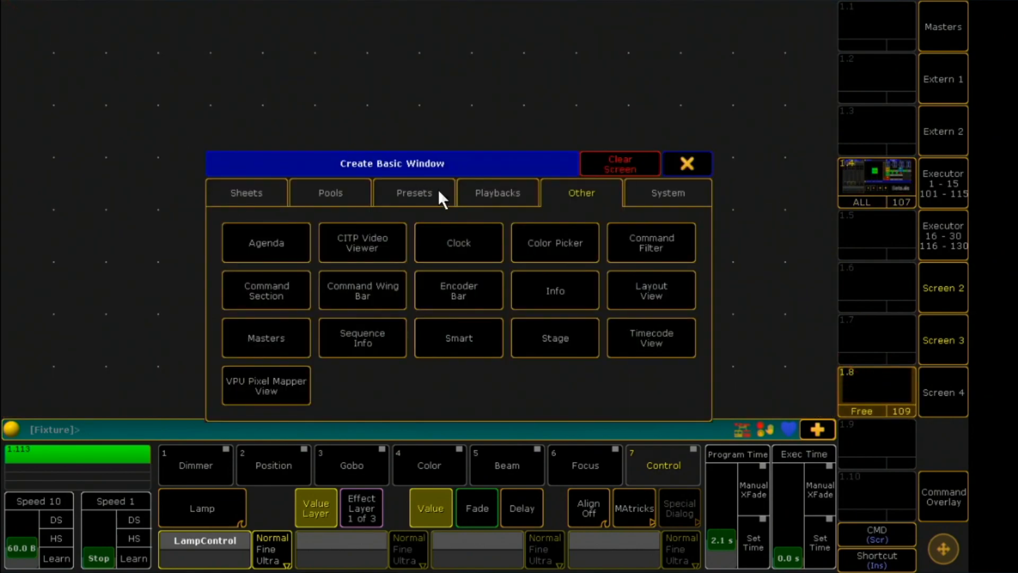
# Step: Create a full-screen view of layout Empty 2 and resize the LAMP timer element to 2 x 1
pyautogui.click(651, 290)
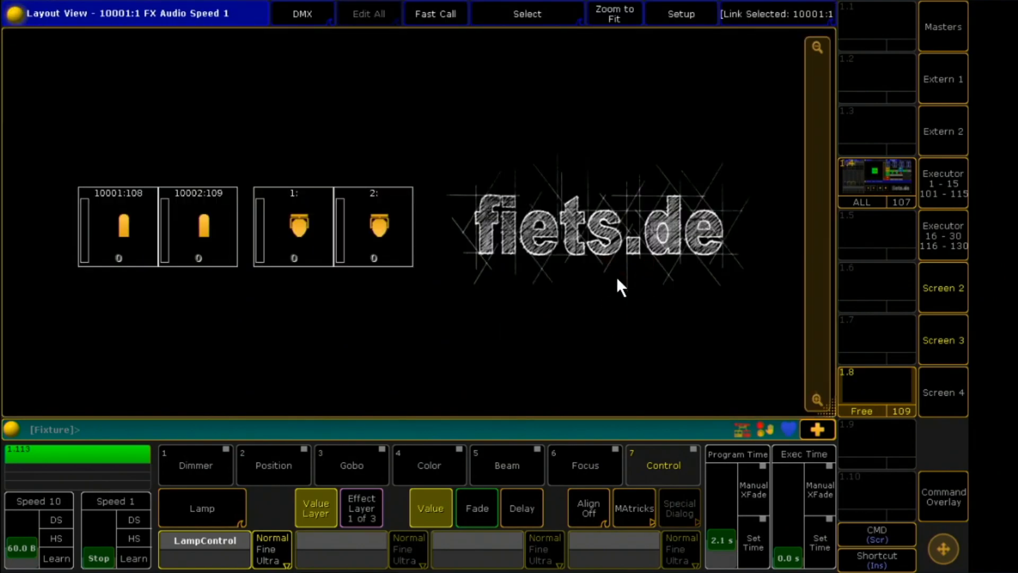
pyautogui.click(776, 13)
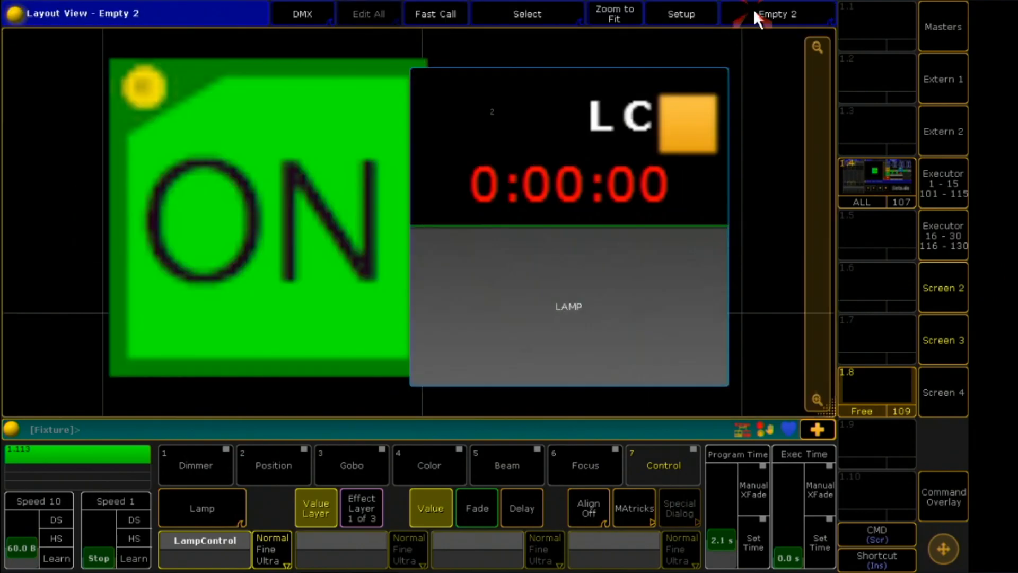
pyautogui.moveTo(662, 24)
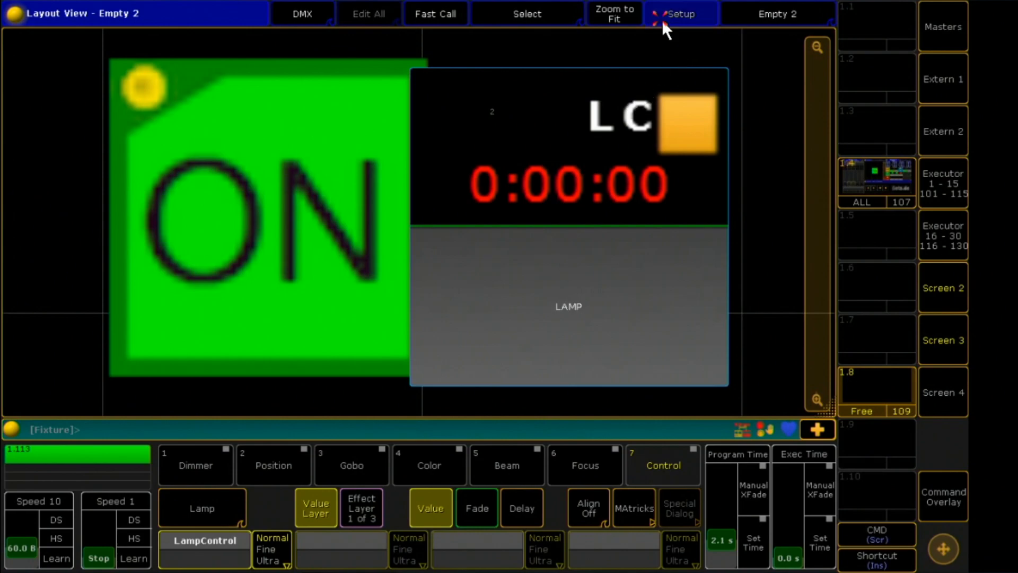
pyautogui.click(681, 14)
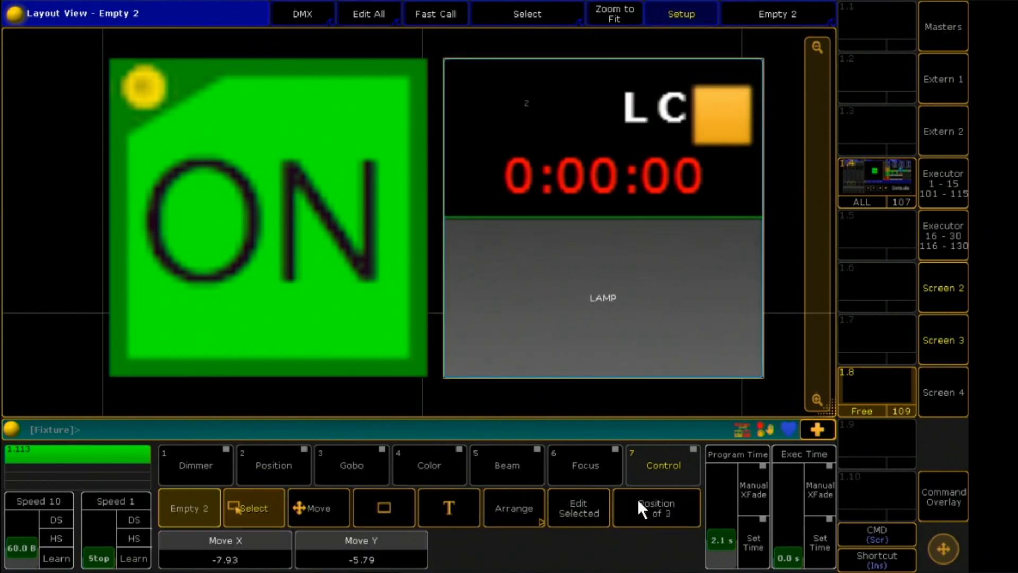
pyautogui.click(657, 508)
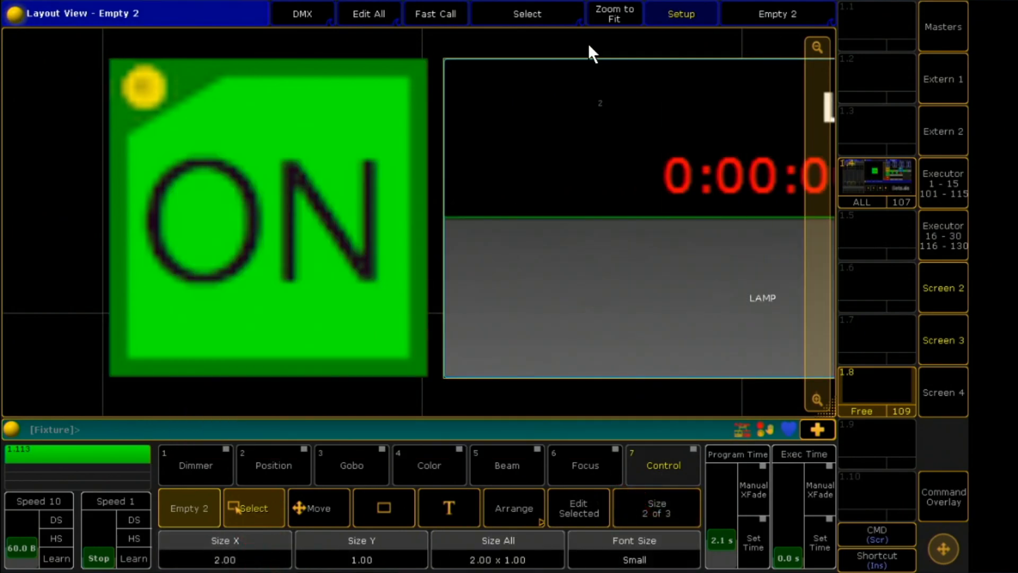
pyautogui.click(614, 13)
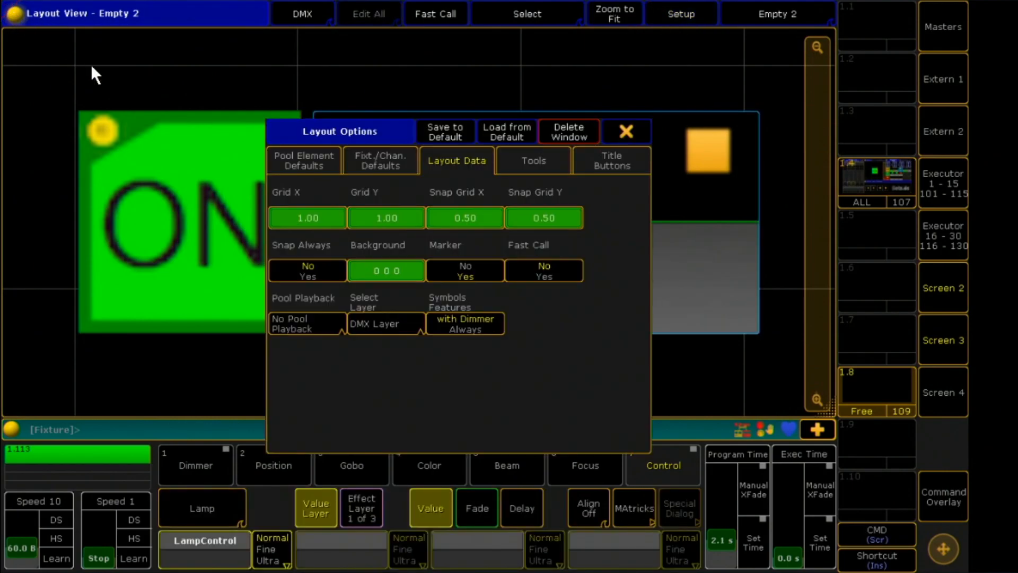
# Step: Set the layout grid to 0, hide the zoom bar, and begin storing the view
pyautogui.click(307, 217)
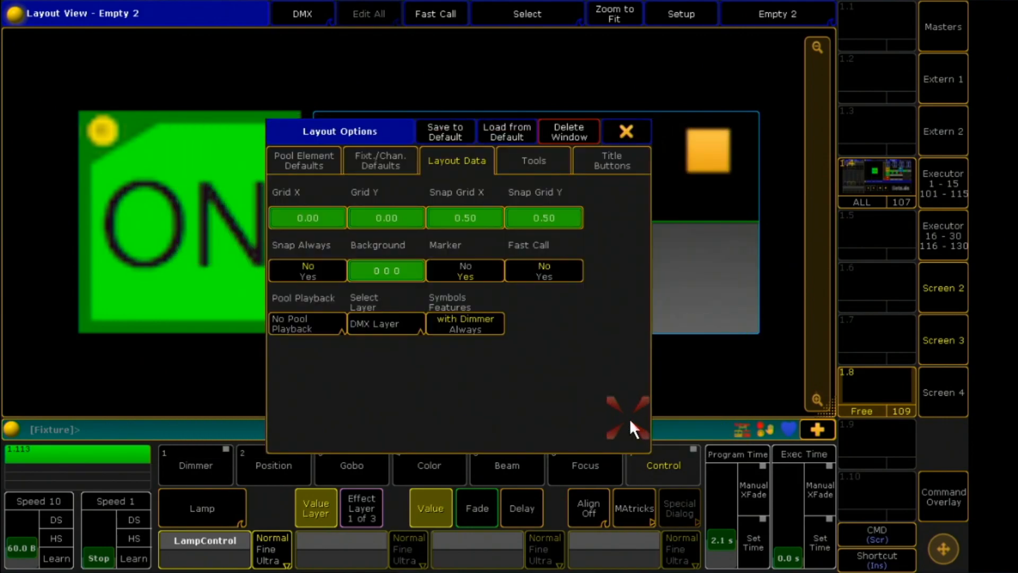
pyautogui.click(534, 160)
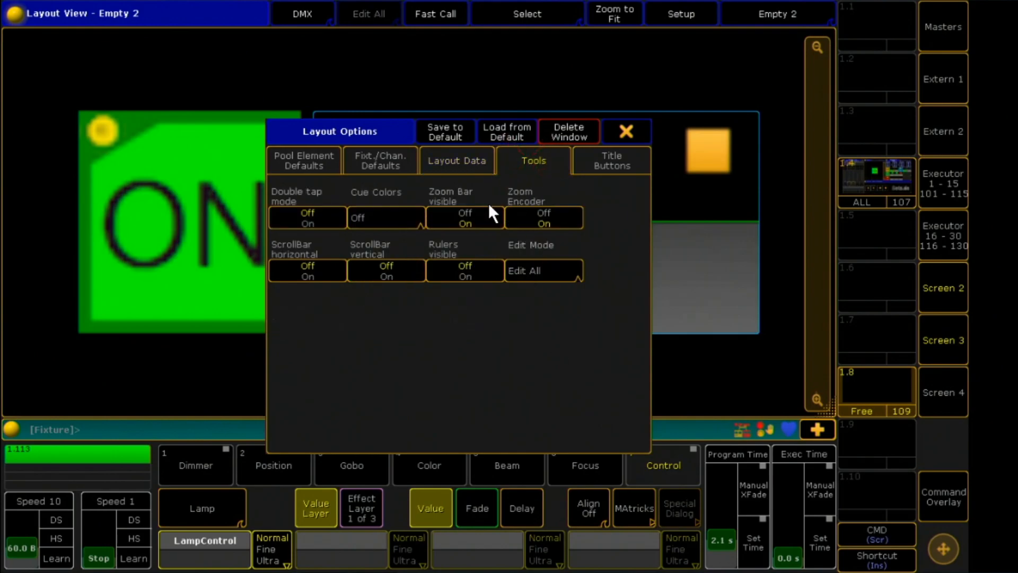
pyautogui.click(612, 161)
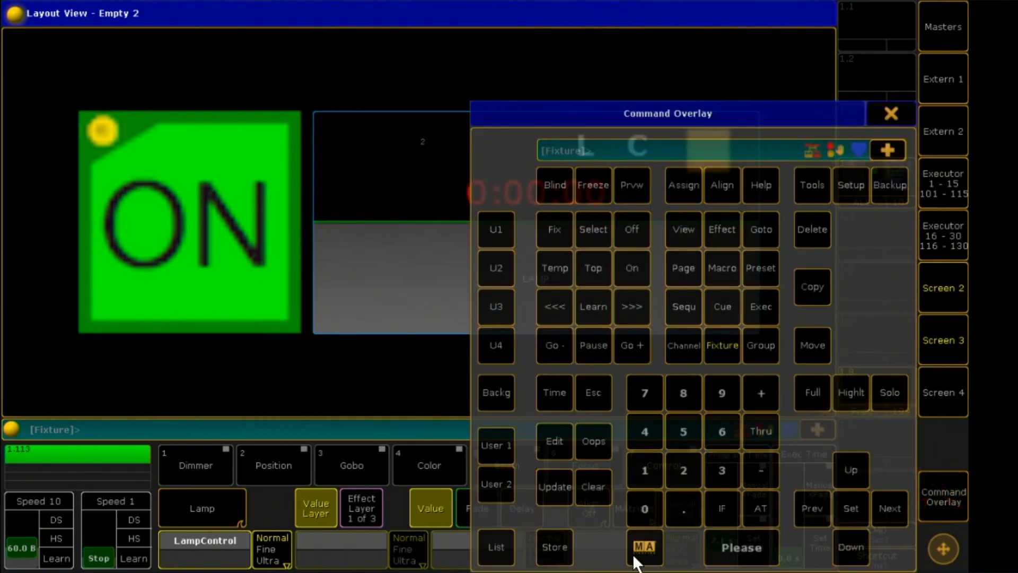
pyautogui.click(554, 547)
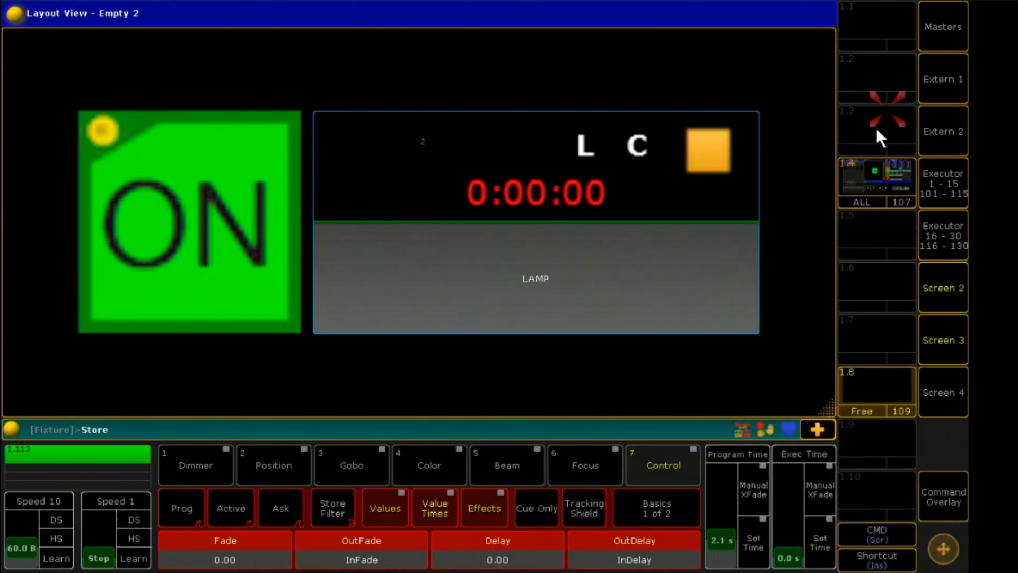